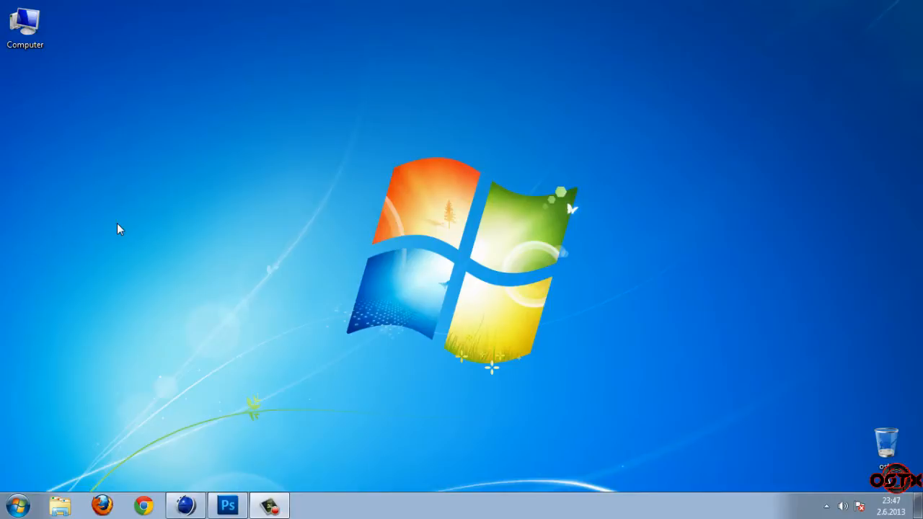
mouse_move(185, 504)
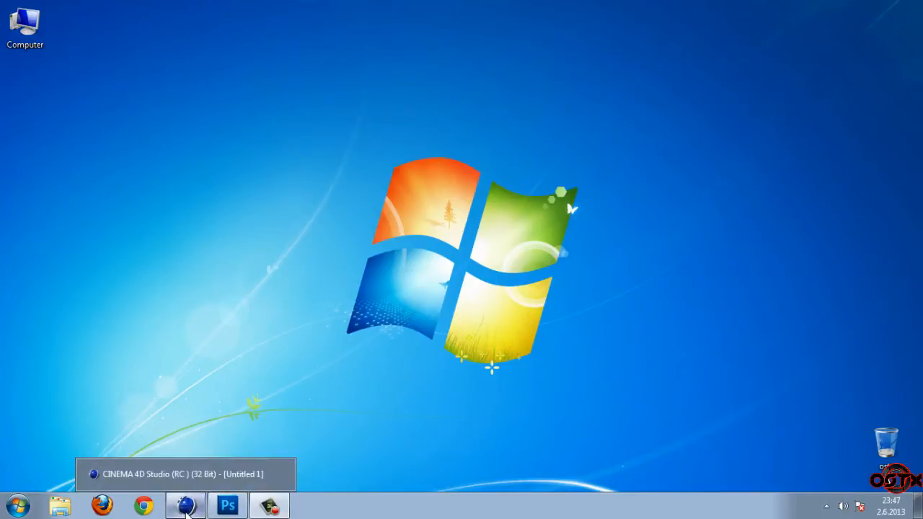
- Bring up the empty untitled Cinema 4D scene after a brief look at Photoshop
click(186, 504)
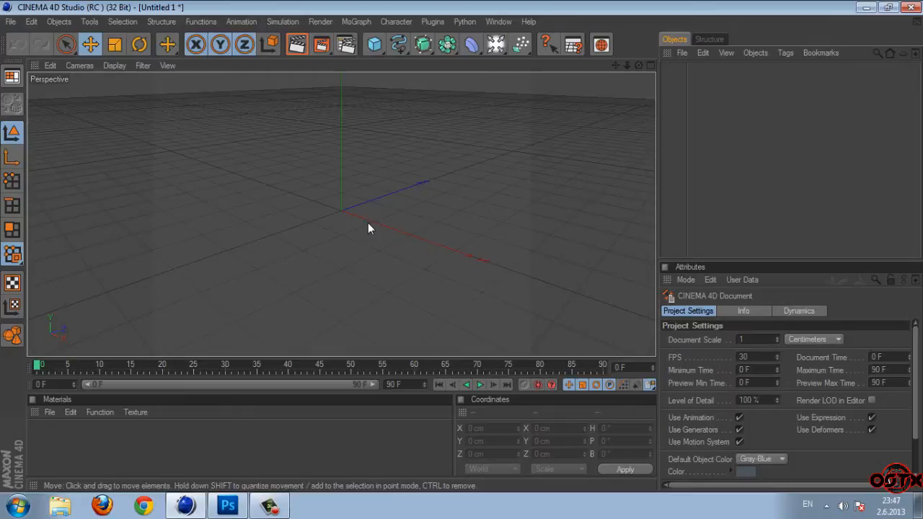
click(219, 505)
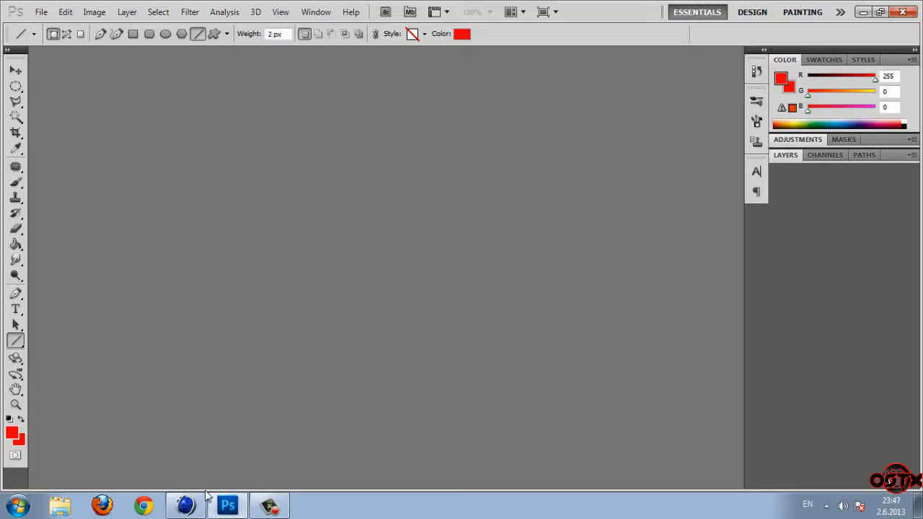
click(187, 505)
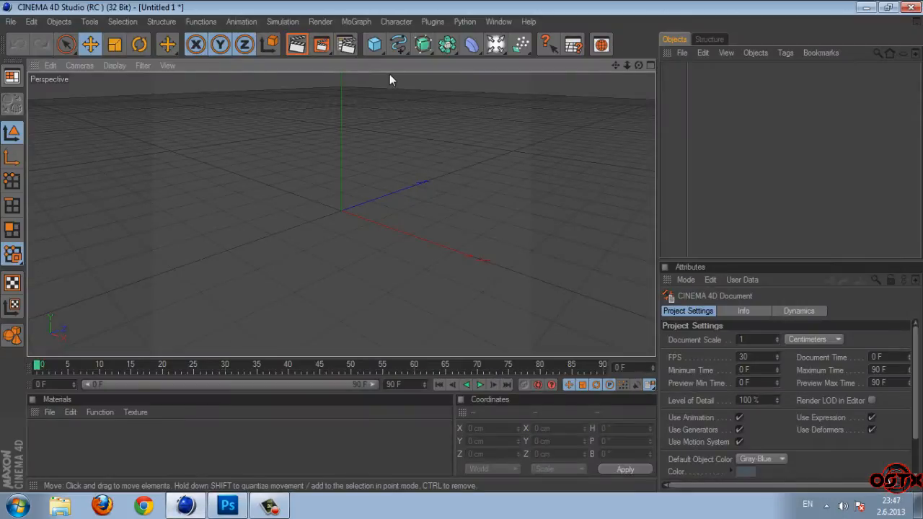
- Add a Text spline reading CRASH set in Helvetica Neue Bold
click(400, 45)
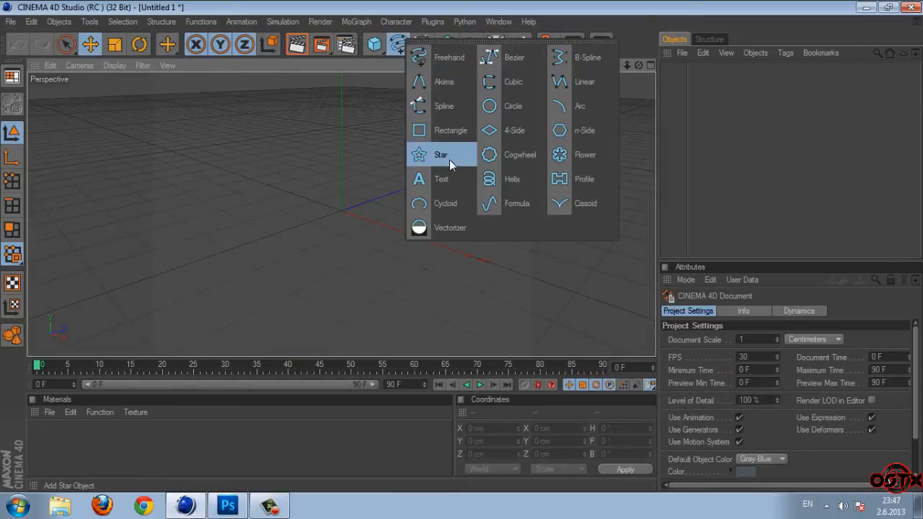
click(441, 179)
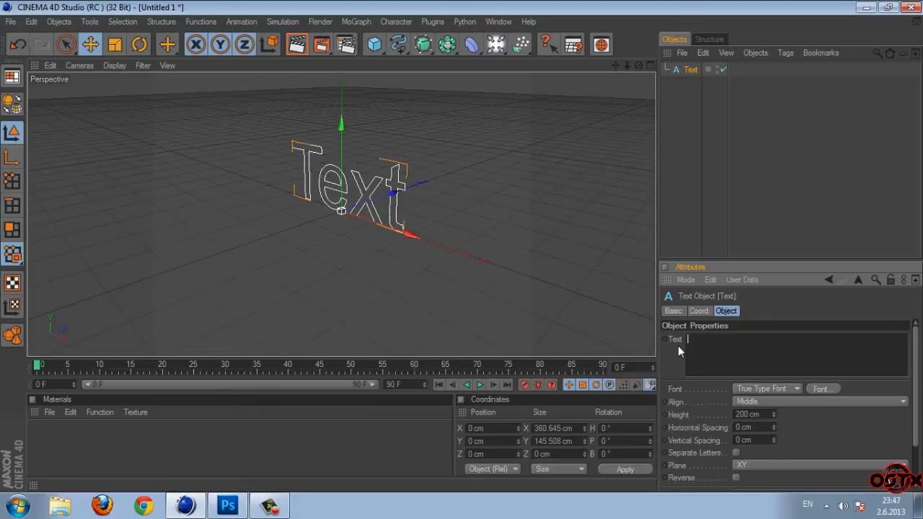
text(CRASH)
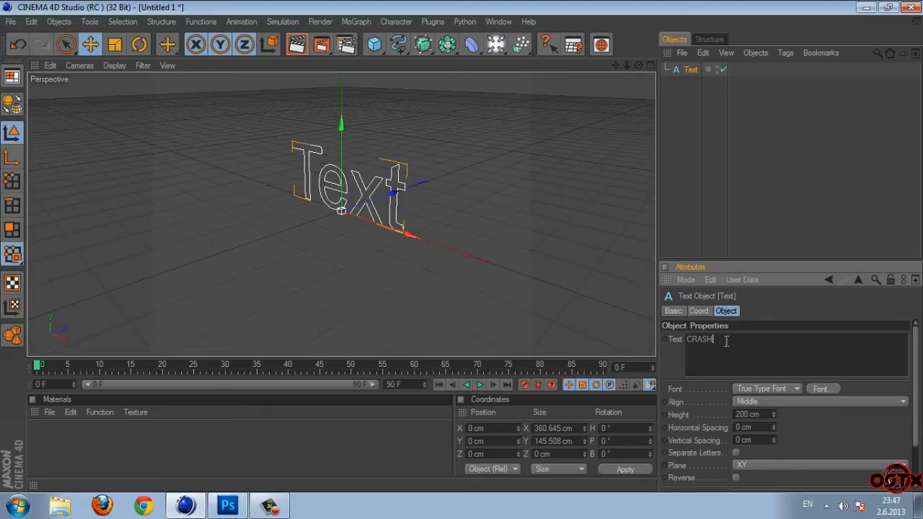
click(822, 390)
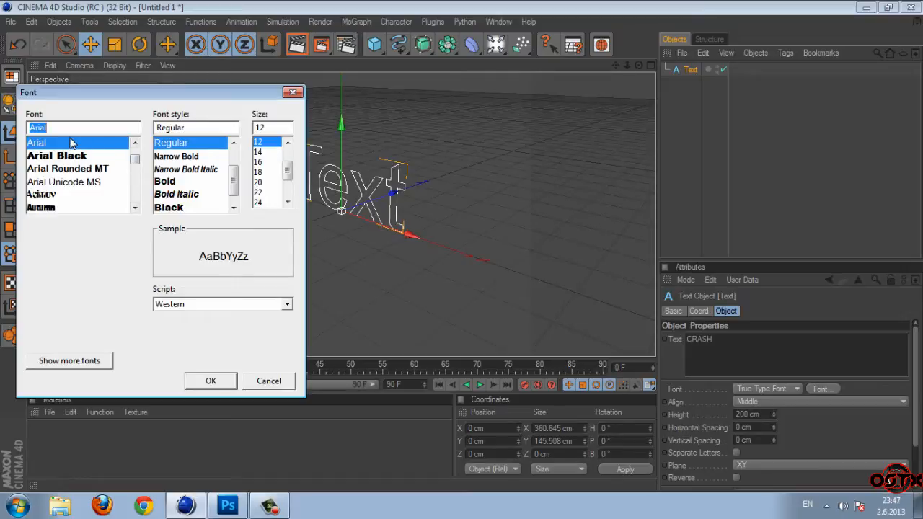
text(helve)
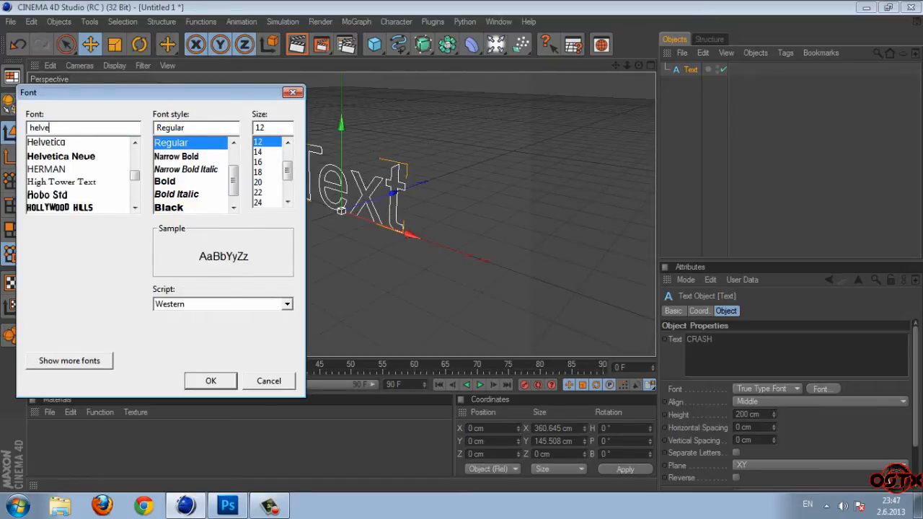
click(60, 156)
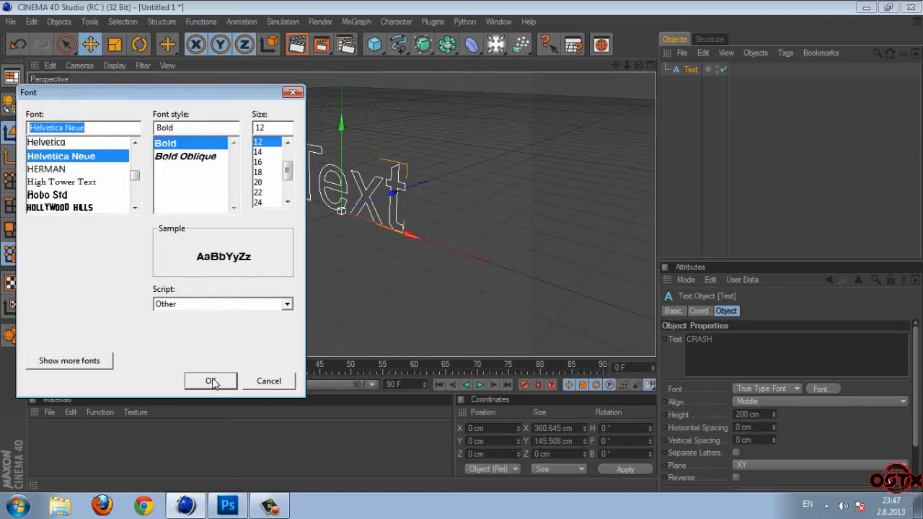
click(211, 380)
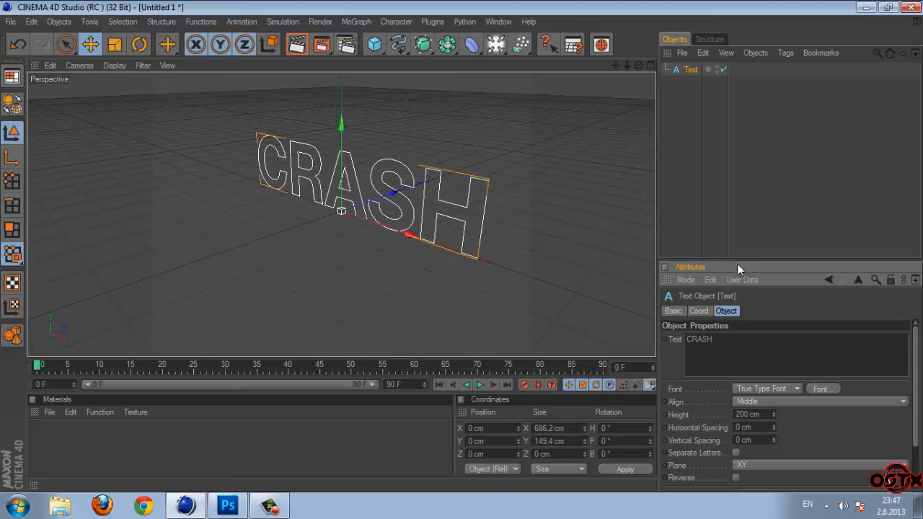
mouse_move(437, 71)
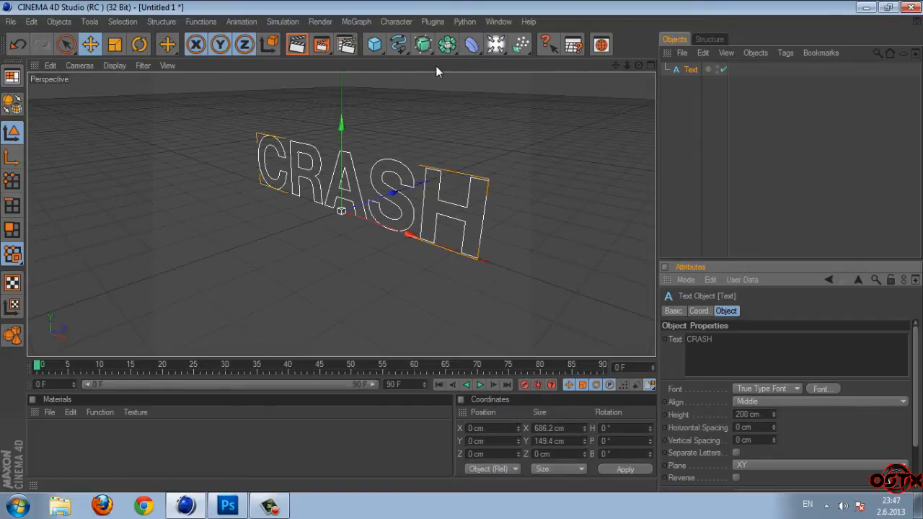
mouse_move(421, 42)
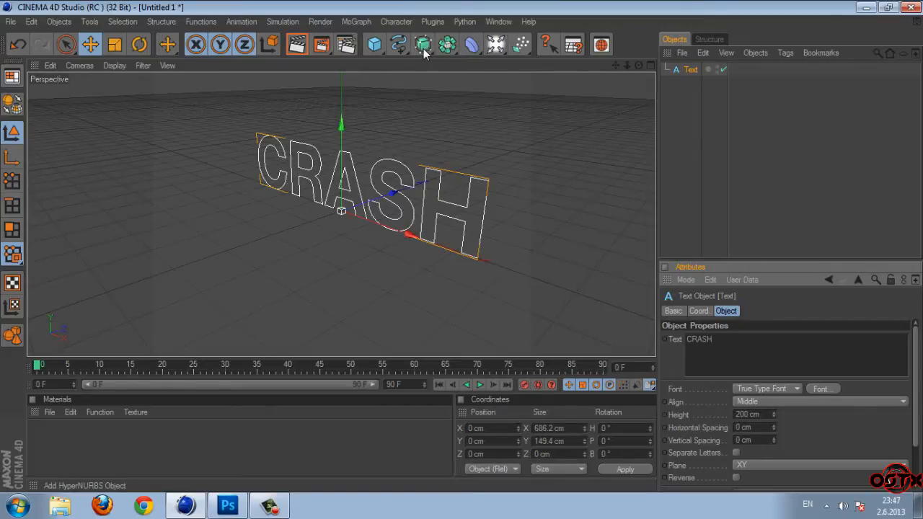
- Add an Extrude NURBS with caps using a regular 5 cm quadrangle grid
click(419, 42)
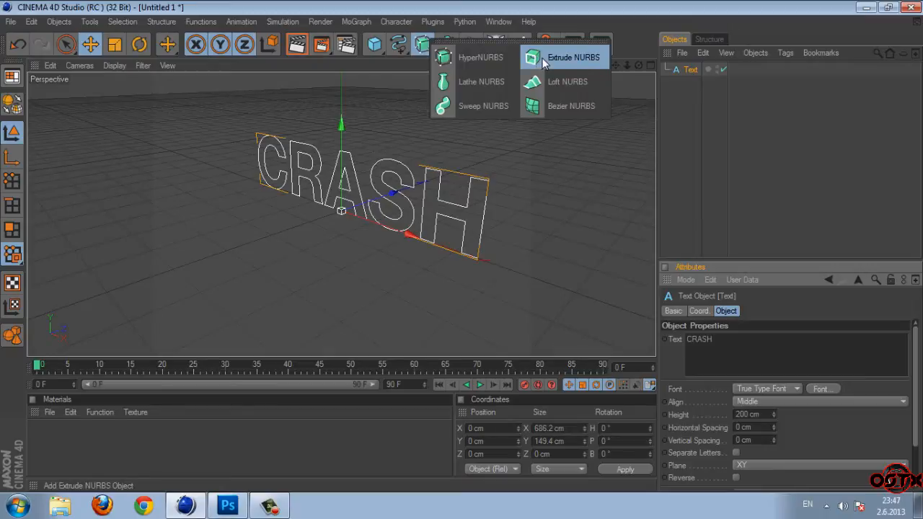
click(568, 58)
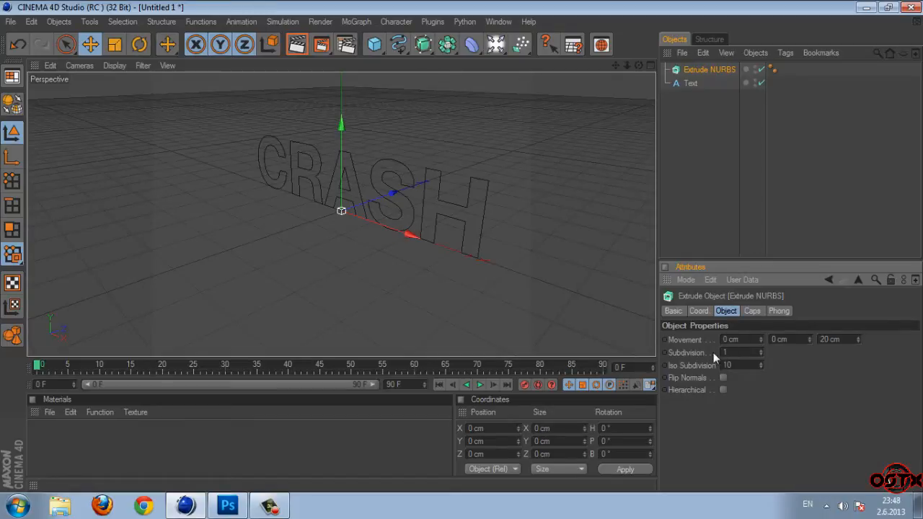
click(738, 352)
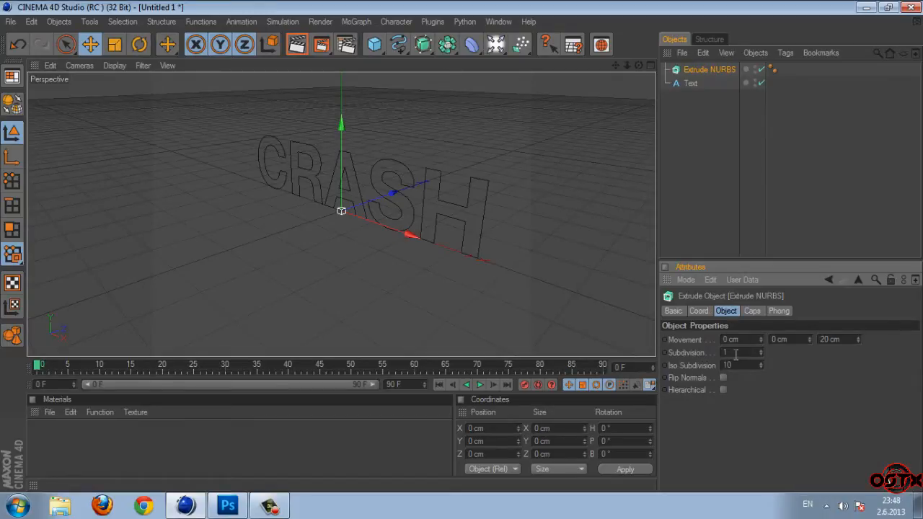
click(737, 352)
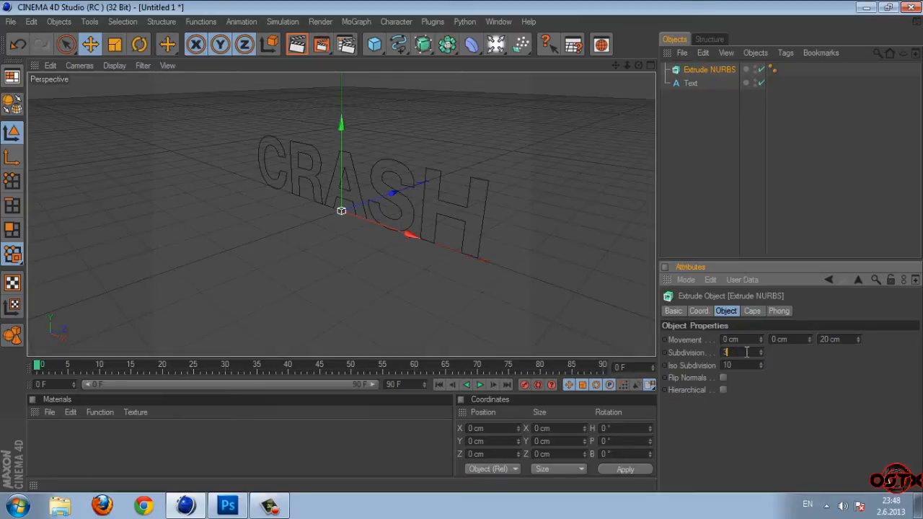
click(753, 311)
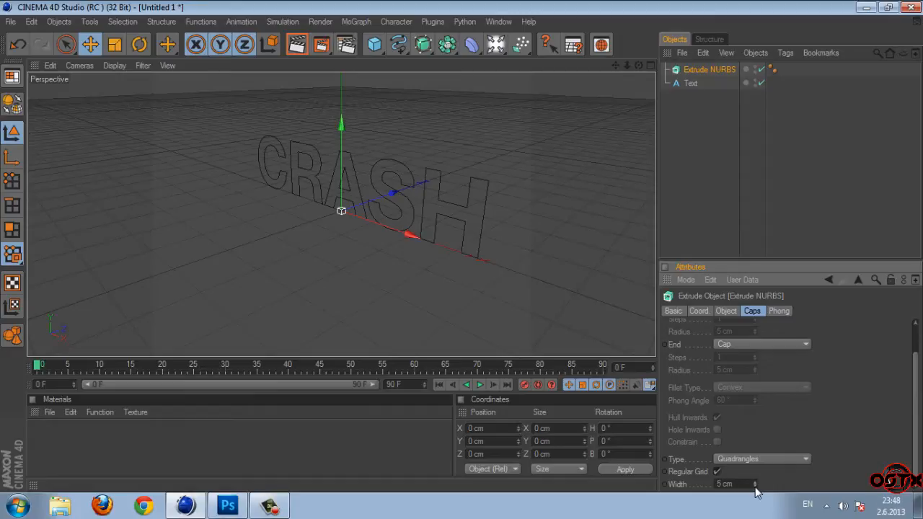
mouse_move(666, 29)
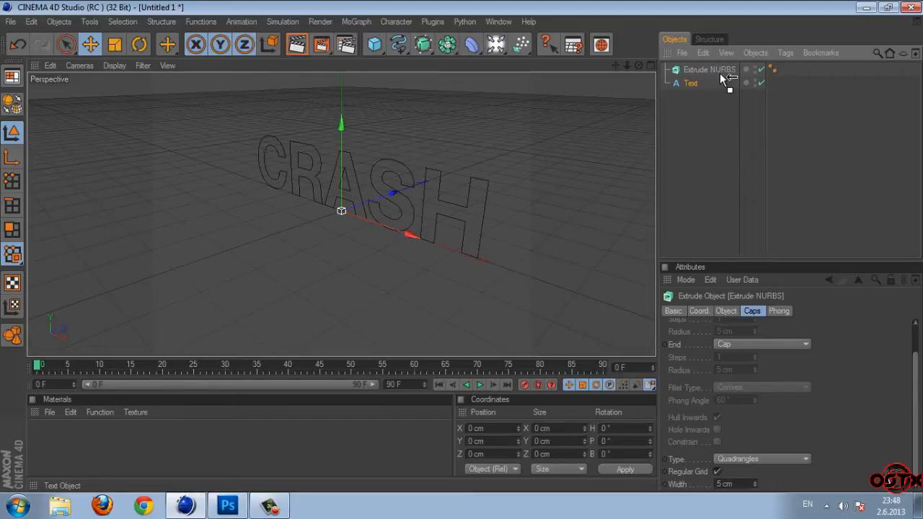
mouse_move(715, 72)
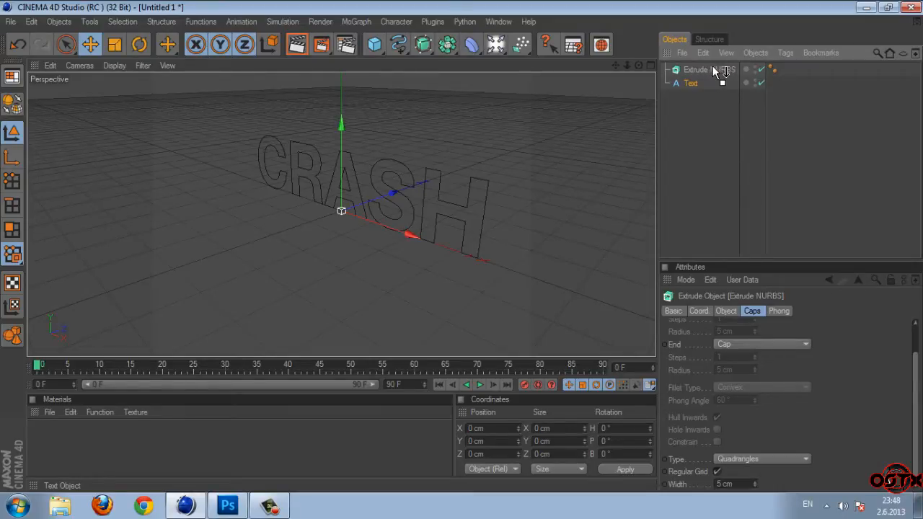
- Place the CRASH text inside the Extrude NURBS so the letters become solid 3D shapes
click(689, 82)
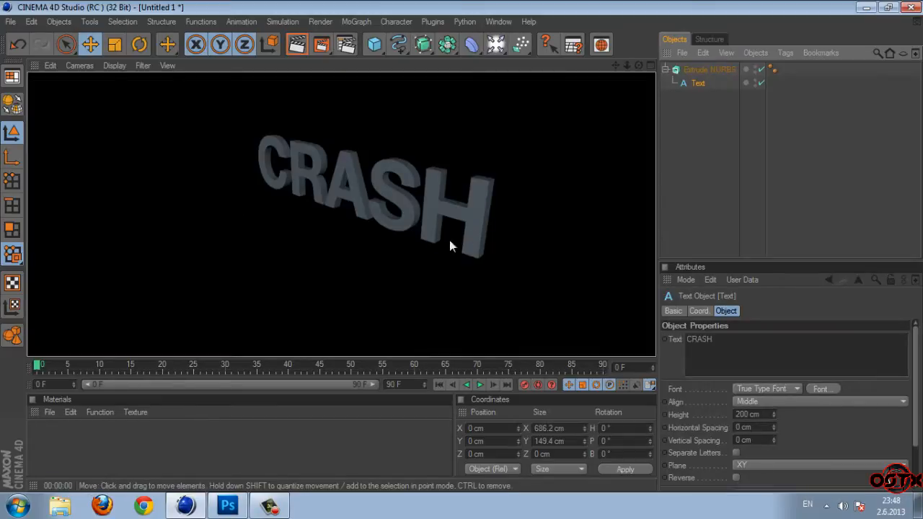
click(710, 69)
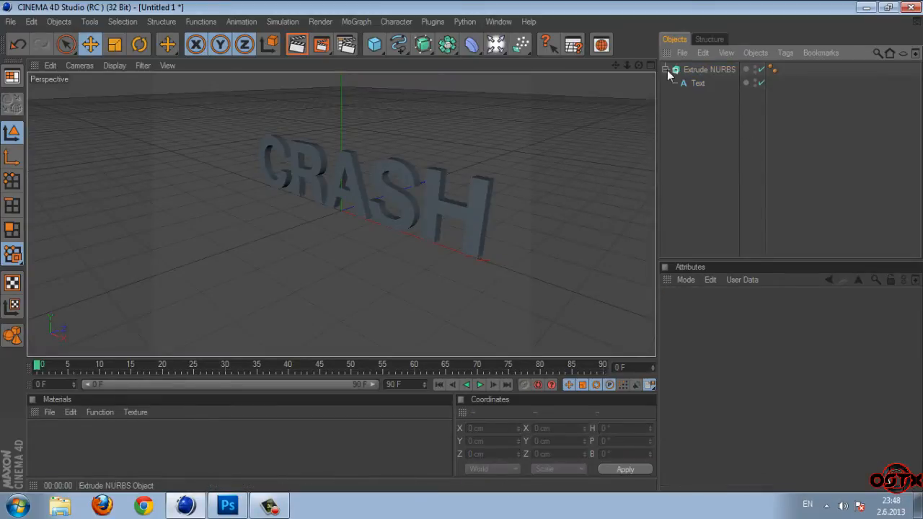
click(708, 69)
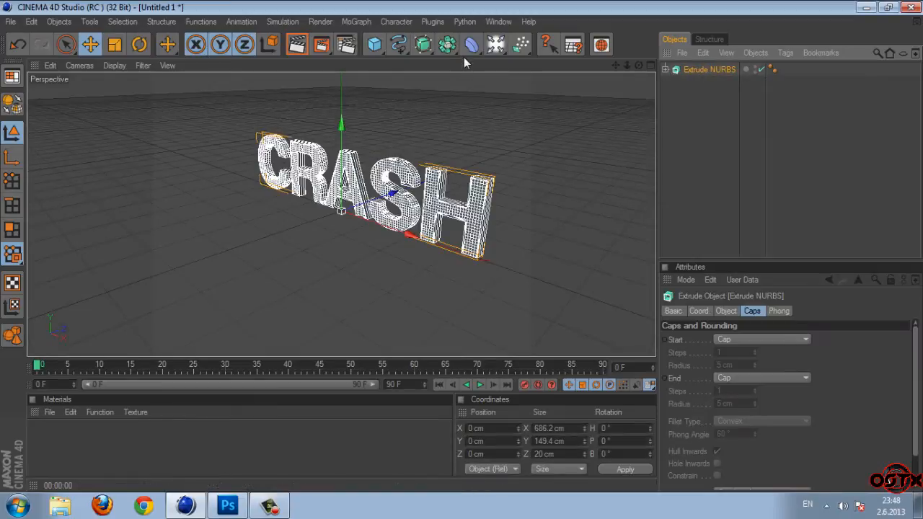
- Add an Explosion FX deformer and group it with the Extrude NURBS in a Null
click(465, 40)
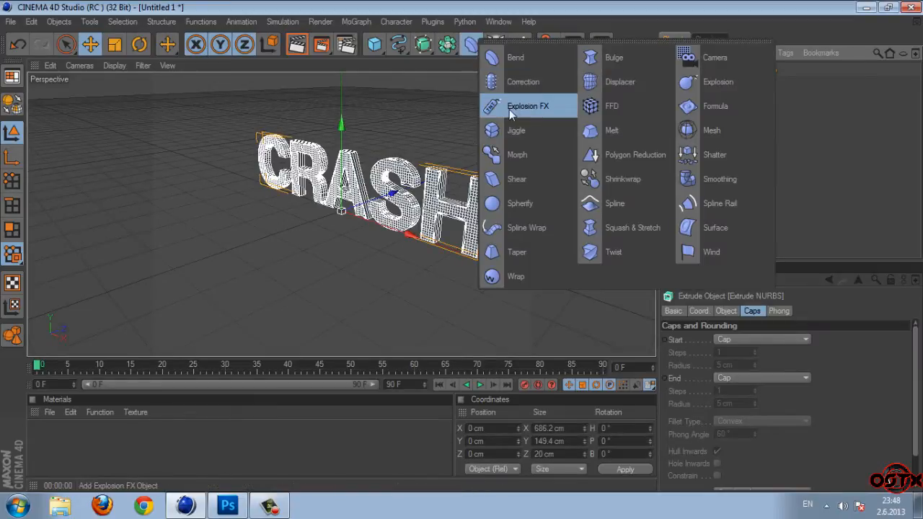
click(534, 106)
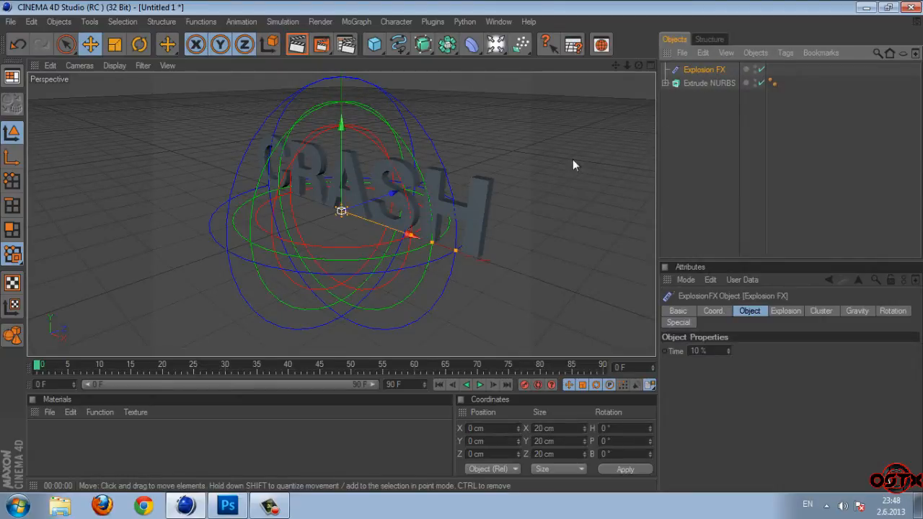
mouse_move(571, 271)
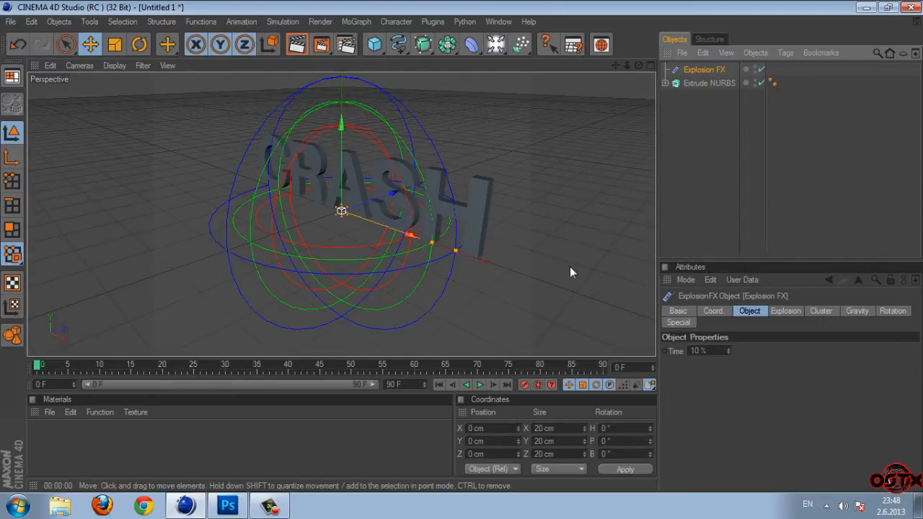
click(710, 83)
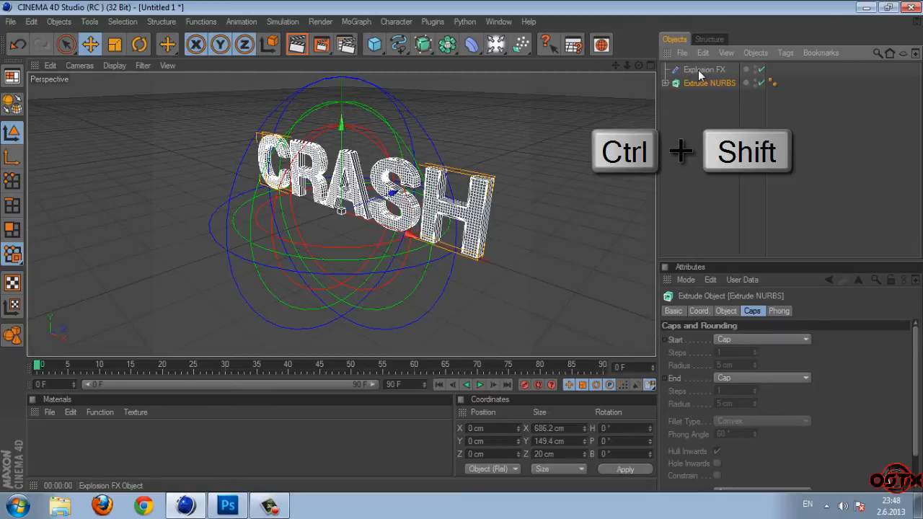
right_click(701, 72)
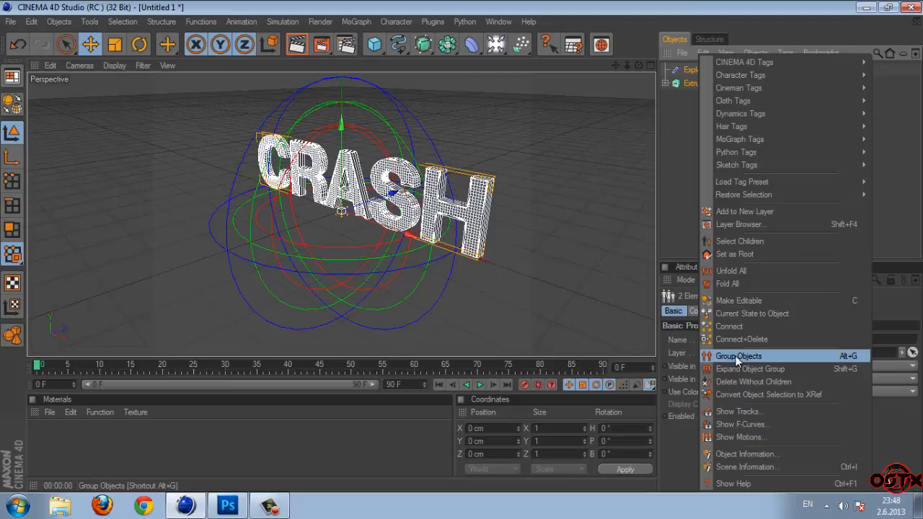
click(739, 355)
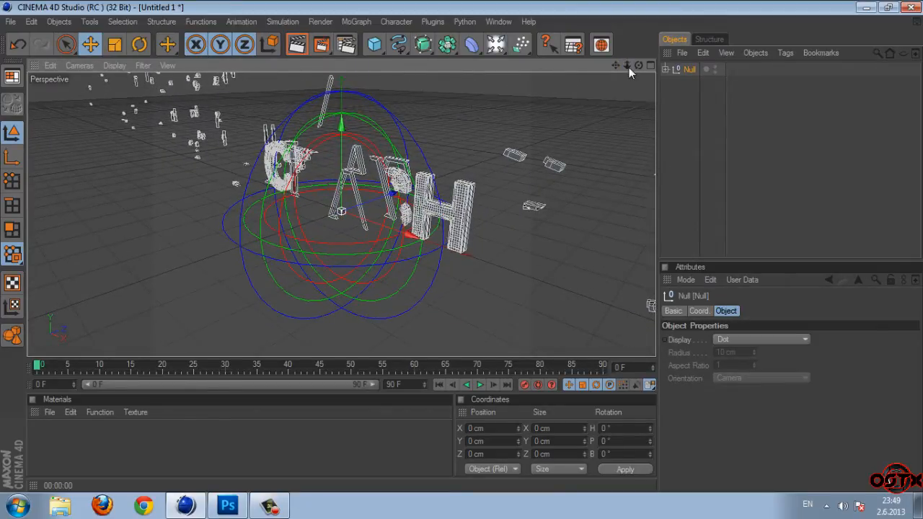
click(668, 70)
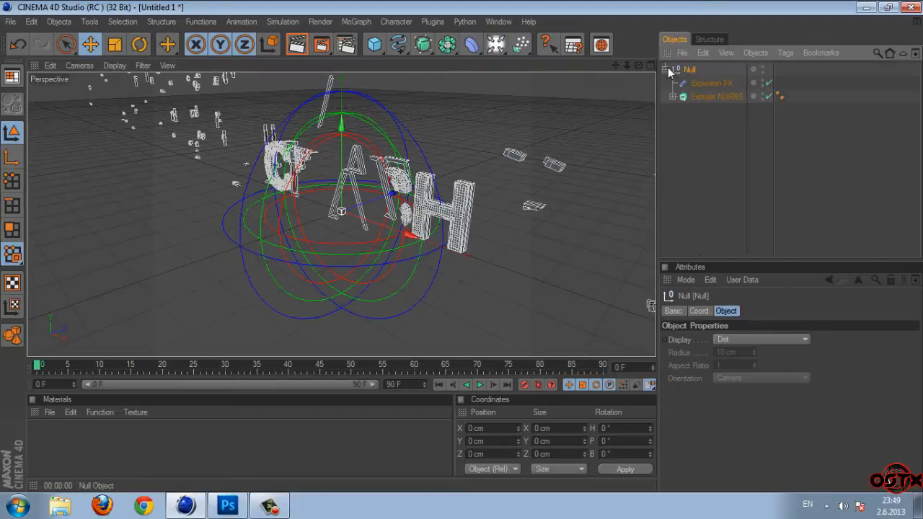
- Set the Explosion FX time to 8.2
click(711, 82)
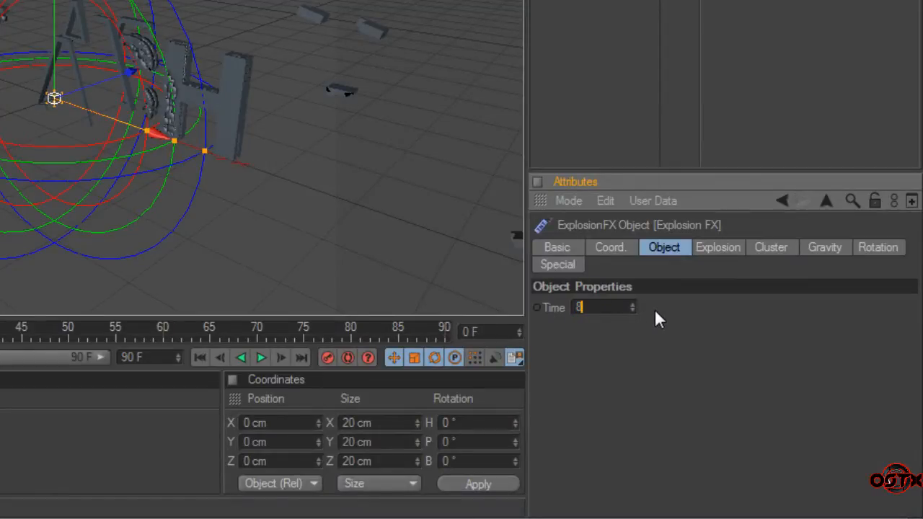
text(8.2)
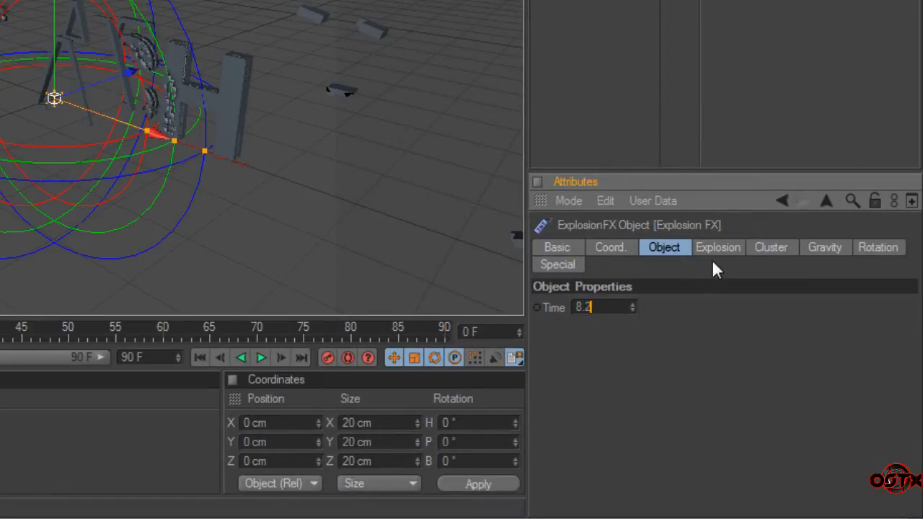
- Set Decay and Variation 25%, Blast Time 330, Blast Speed 58 and Blast Range 436 cm
click(718, 248)
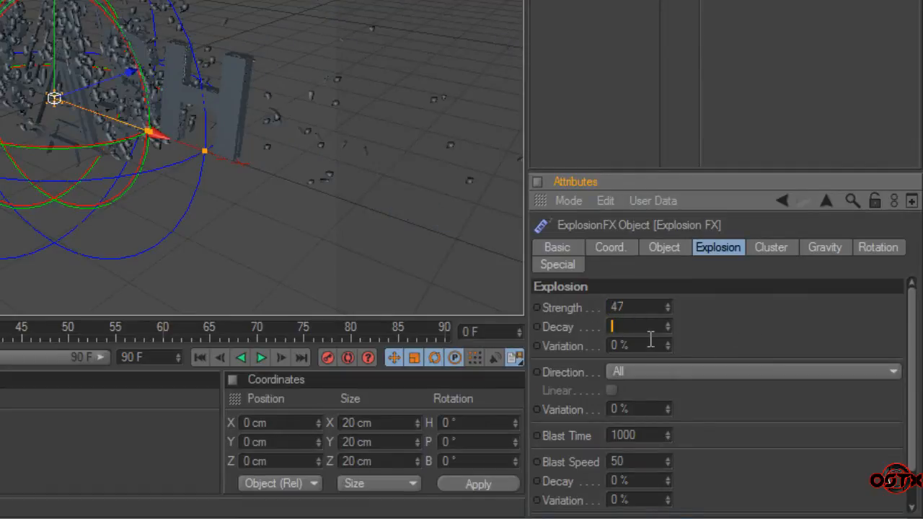
text(25)
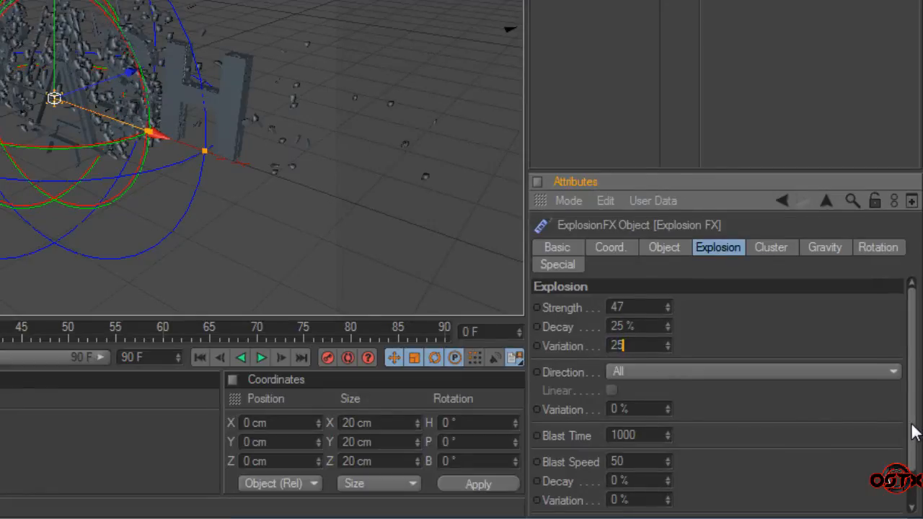
scroll(down, 3)
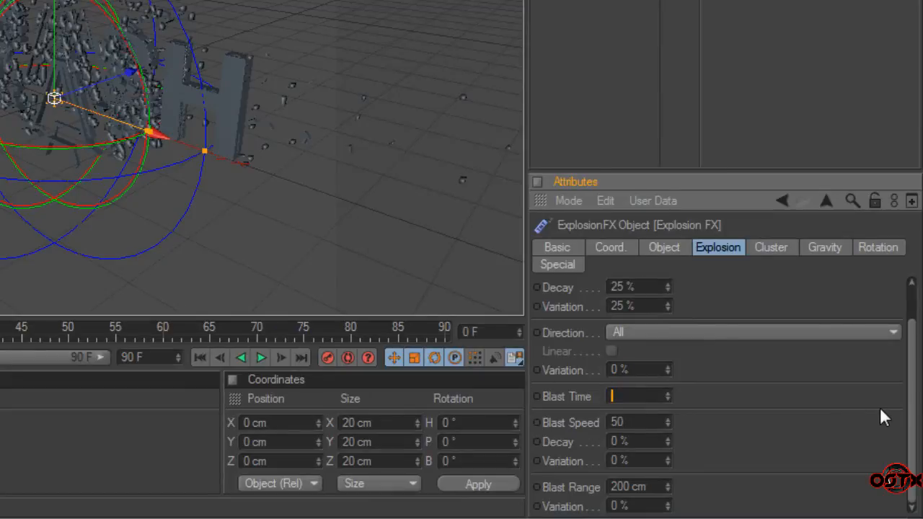
text(330)
click(639, 423)
text(58)
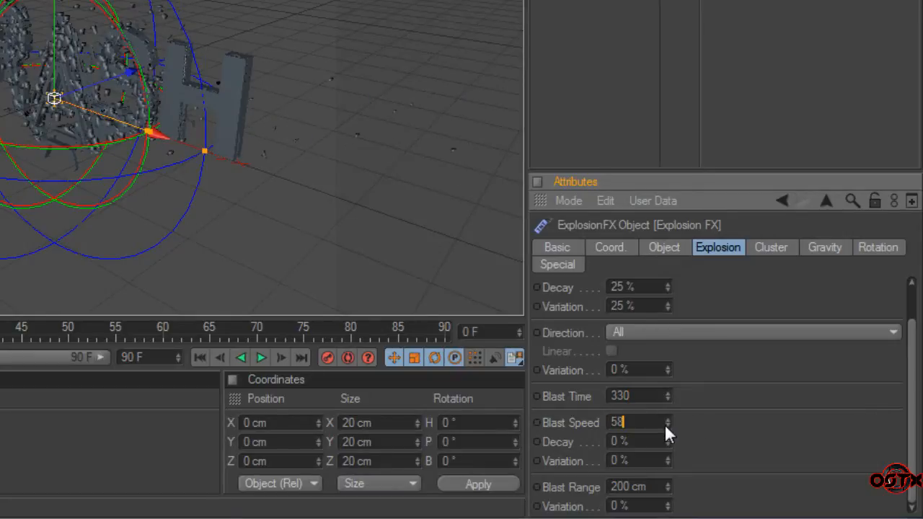
click(634, 441)
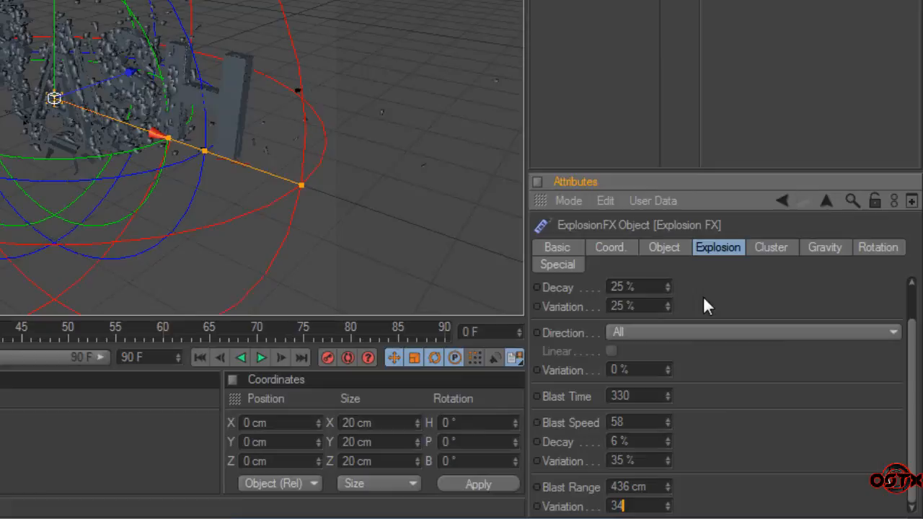
click(772, 248)
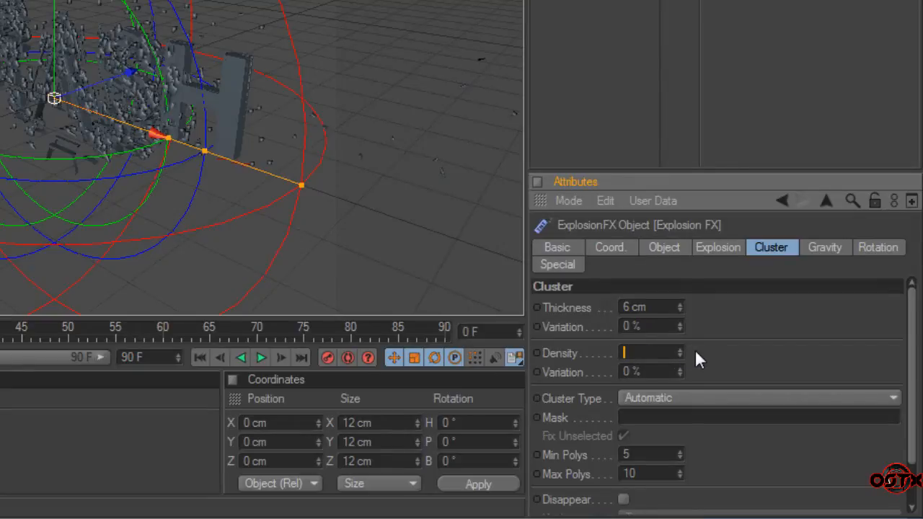
- Set the Cluster Density to 1113 and Max Polys to 10
text(1)
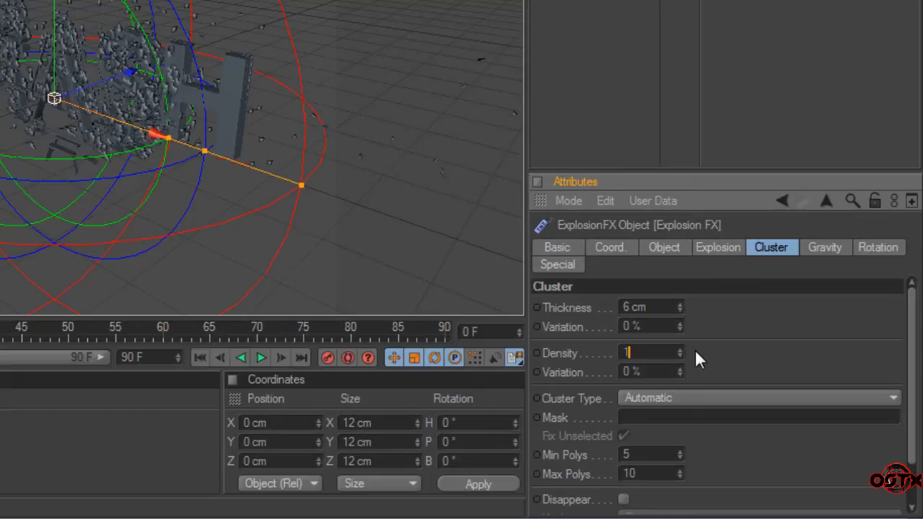
text(113)
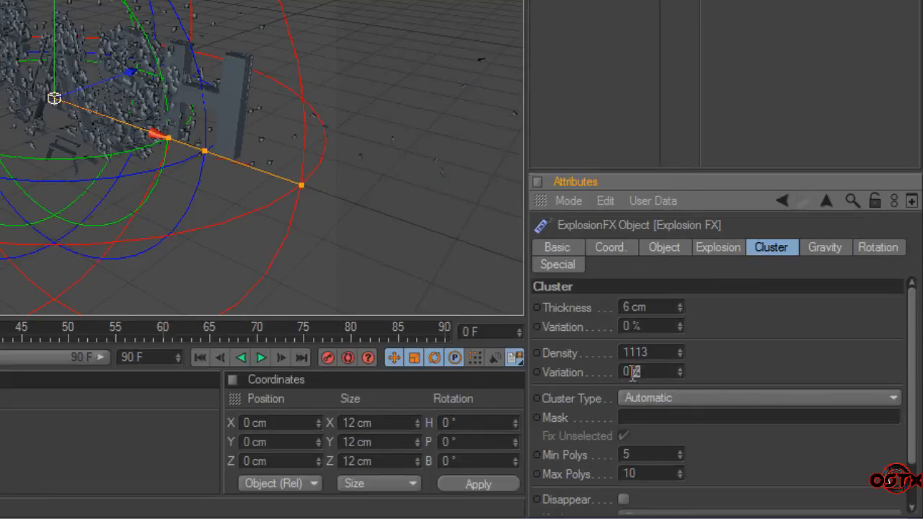
click(646, 456)
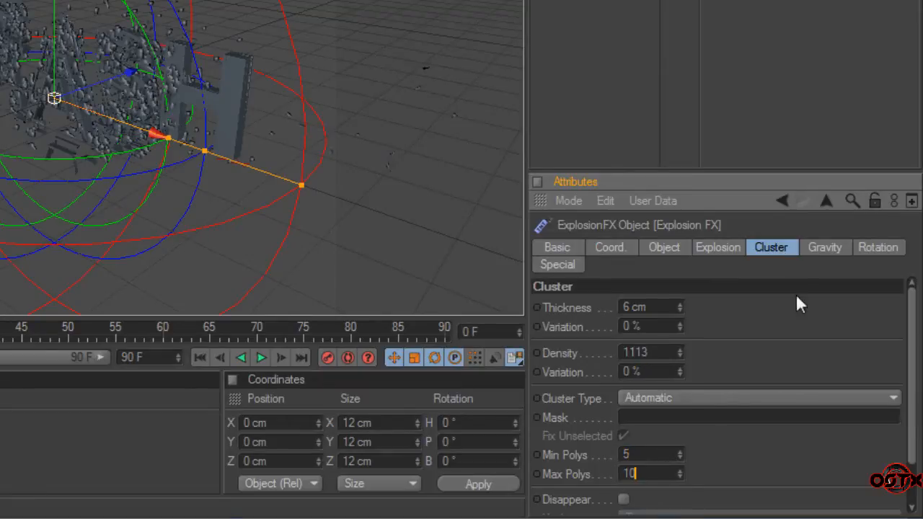
click(825, 248)
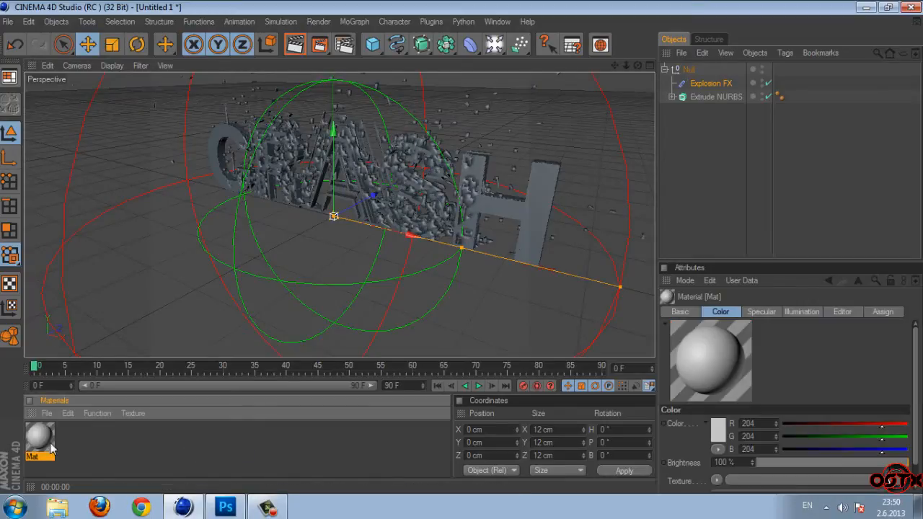
- Make the material light green (R184 G224 B131) for the shattered CRASH text
double_click(41, 440)
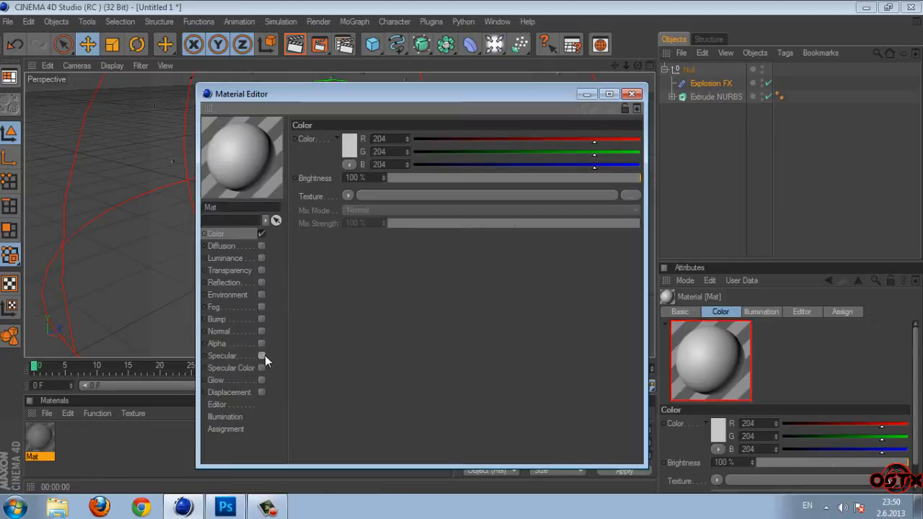
click(349, 138)
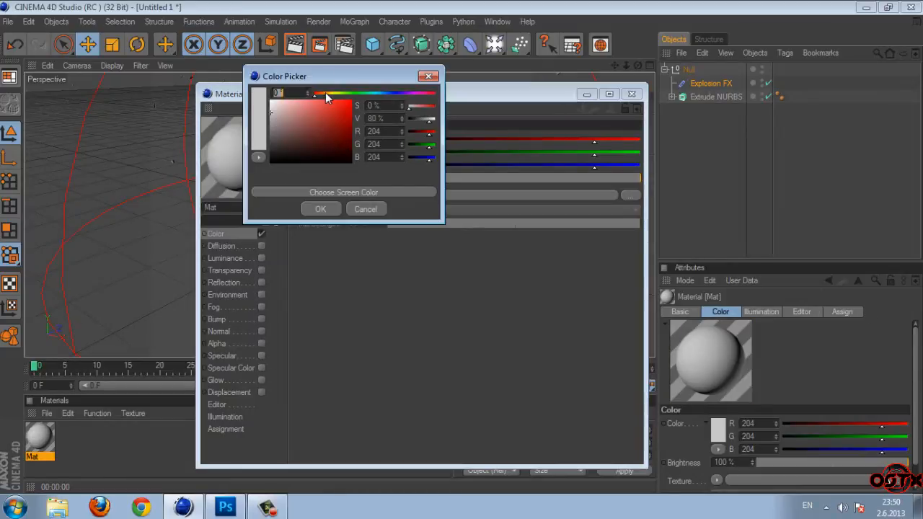
click(305, 114)
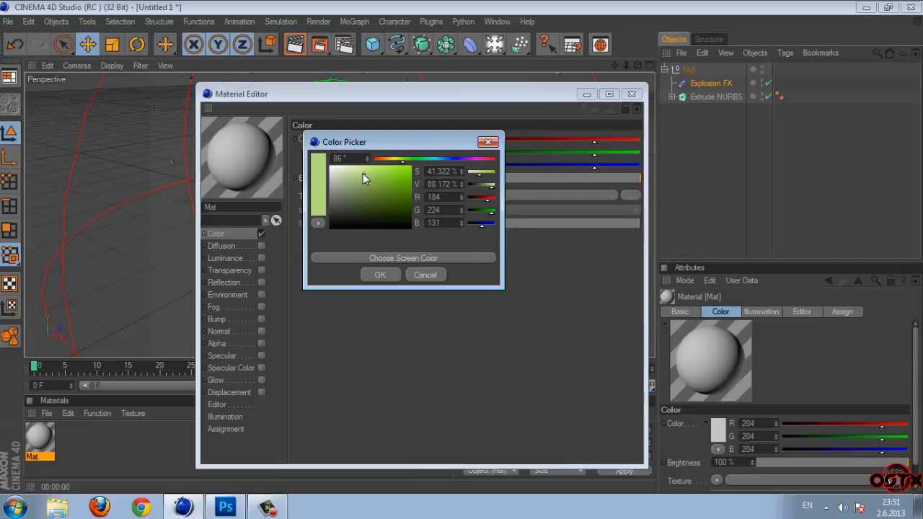
click(381, 274)
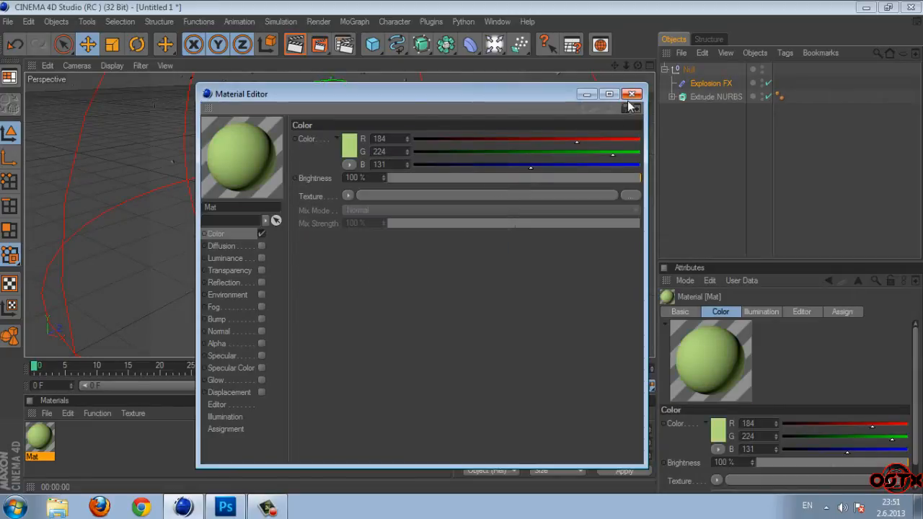
click(632, 94)
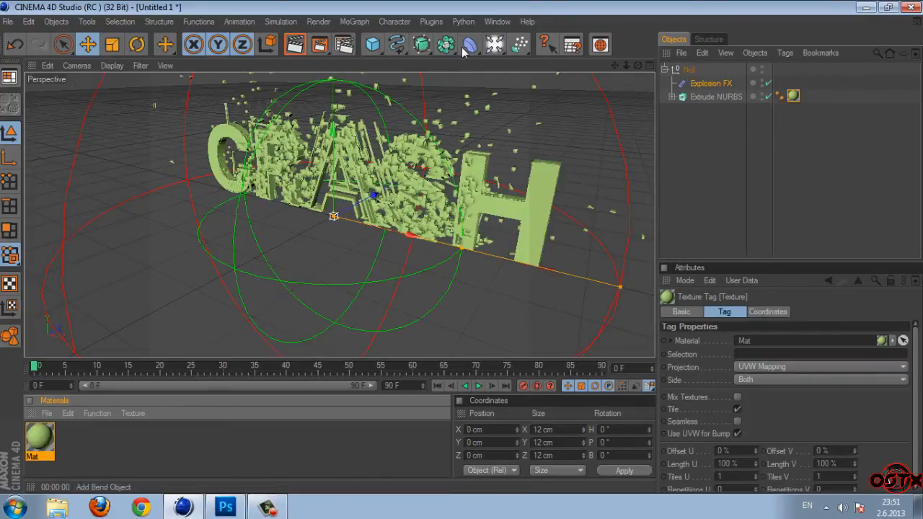
- Add a Plane oriented +Z and move it along Z behind the CRASH letters
click(369, 45)
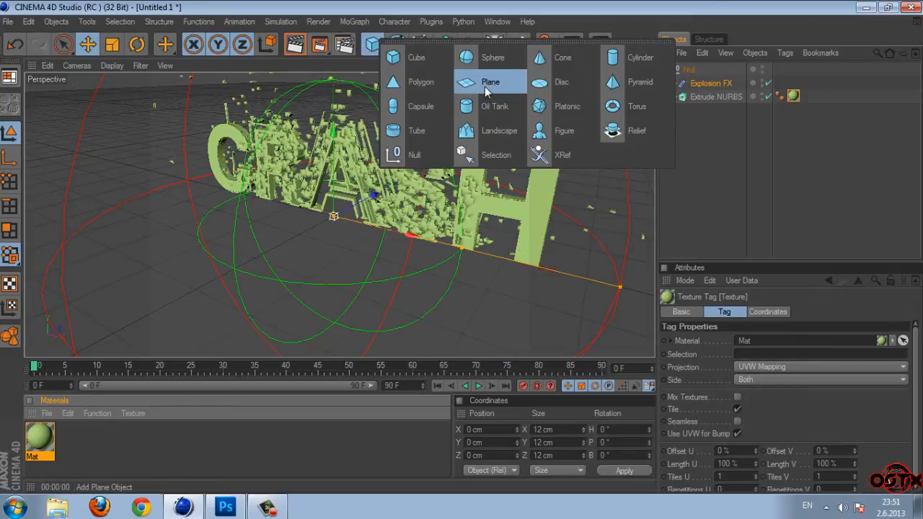
click(489, 80)
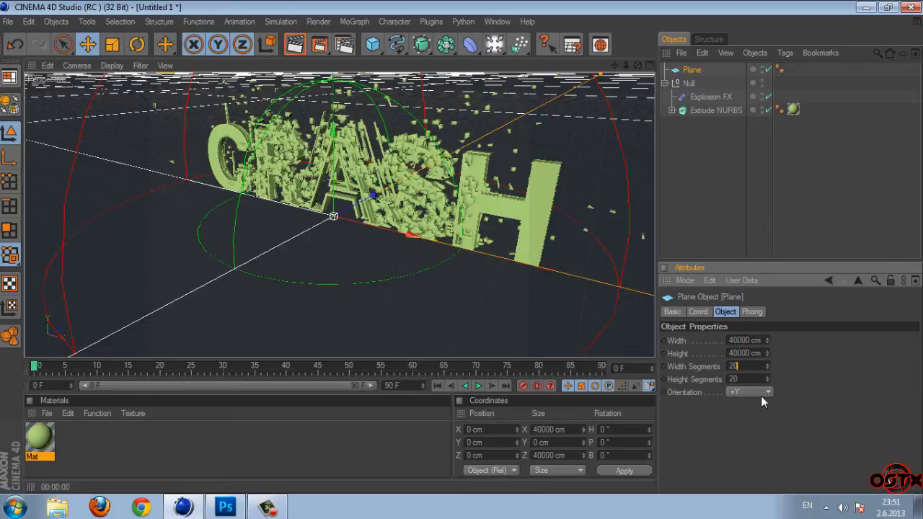
click(767, 392)
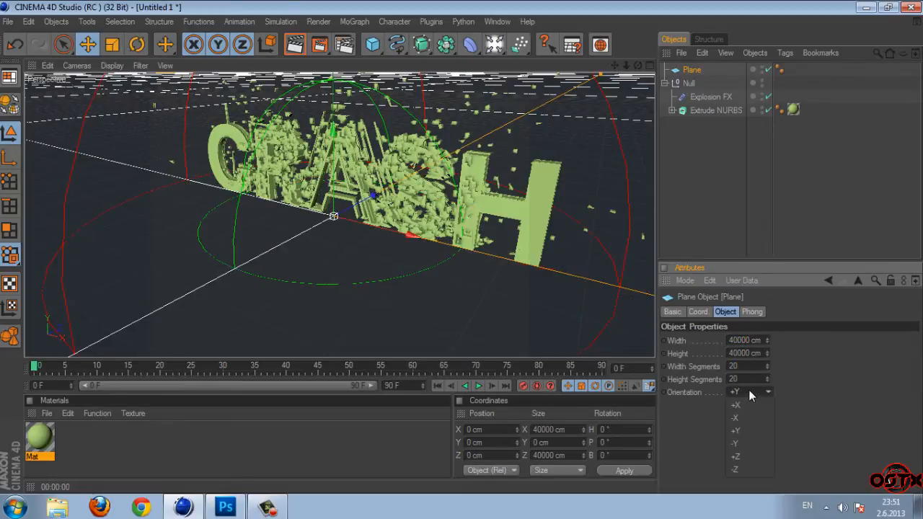
click(733, 456)
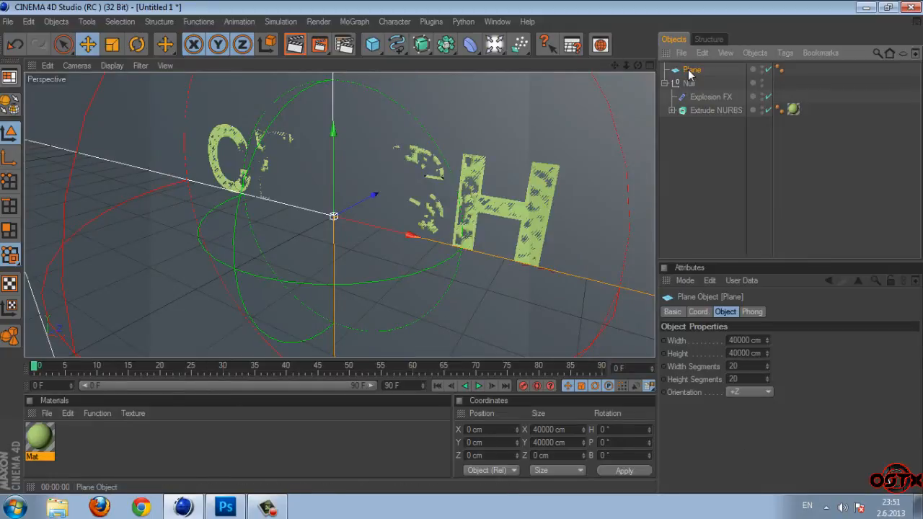
mouse_move(352, 213)
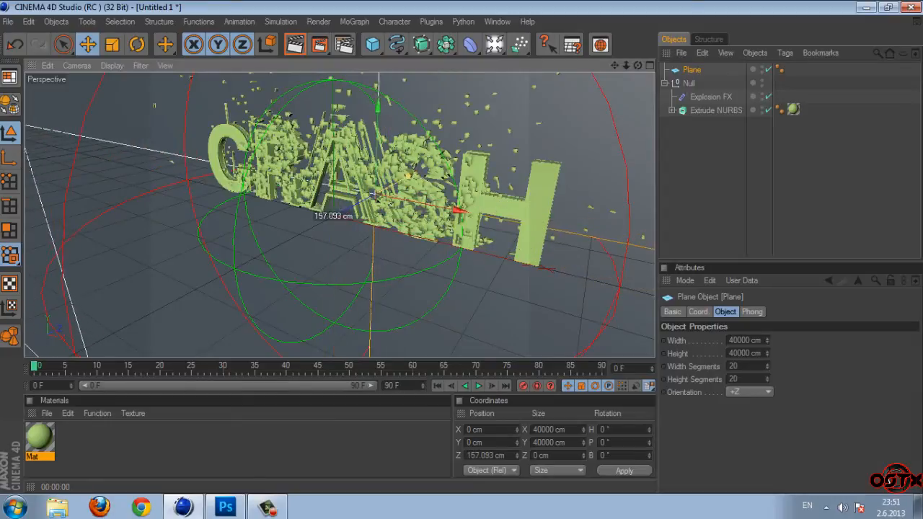
drag(461, 209, 444, 217)
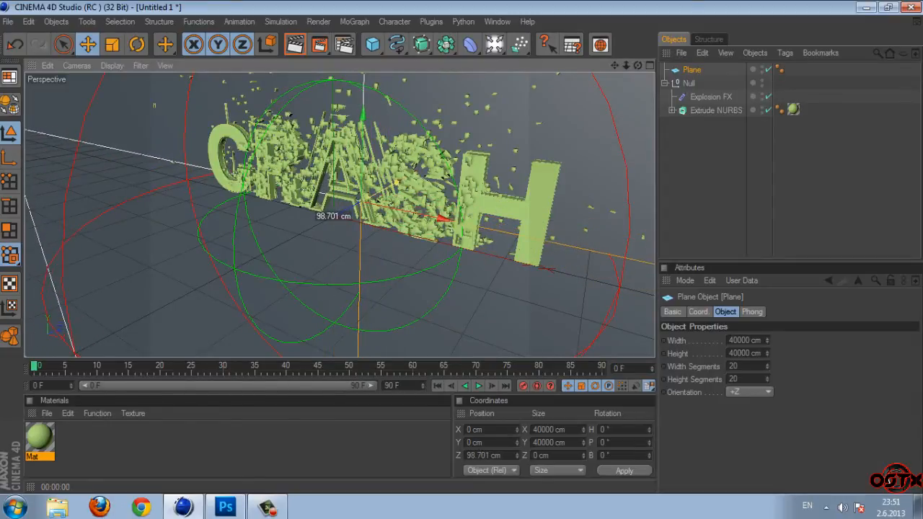
drag(333, 217, 361, 200)
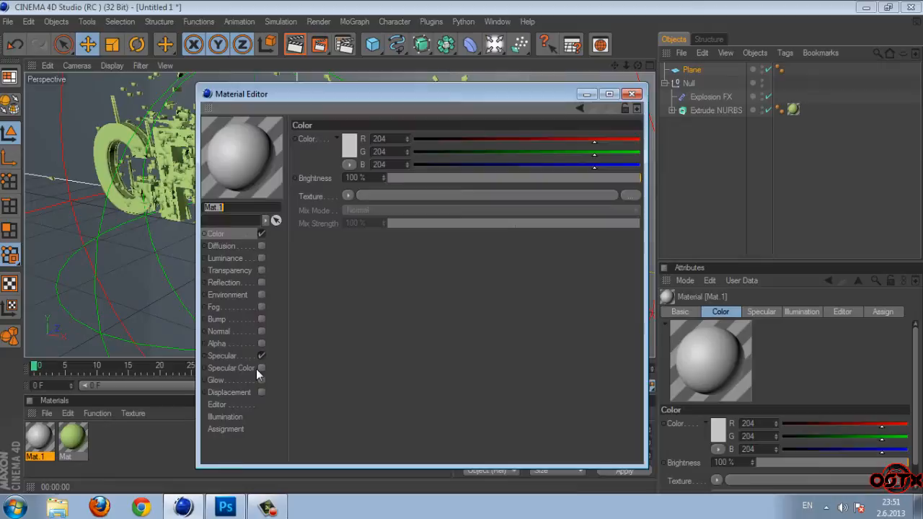
- Make the second material dark green and apply it to the backdrop Plane
click(346, 139)
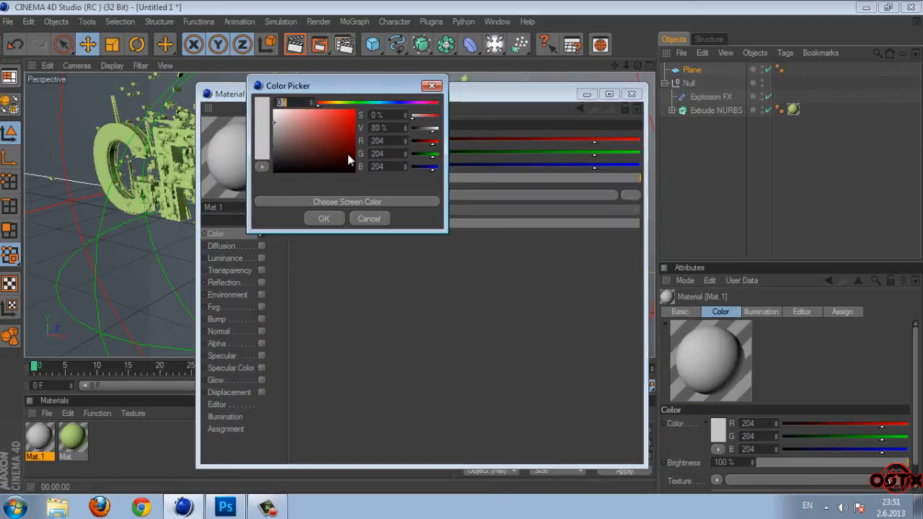
click(318, 156)
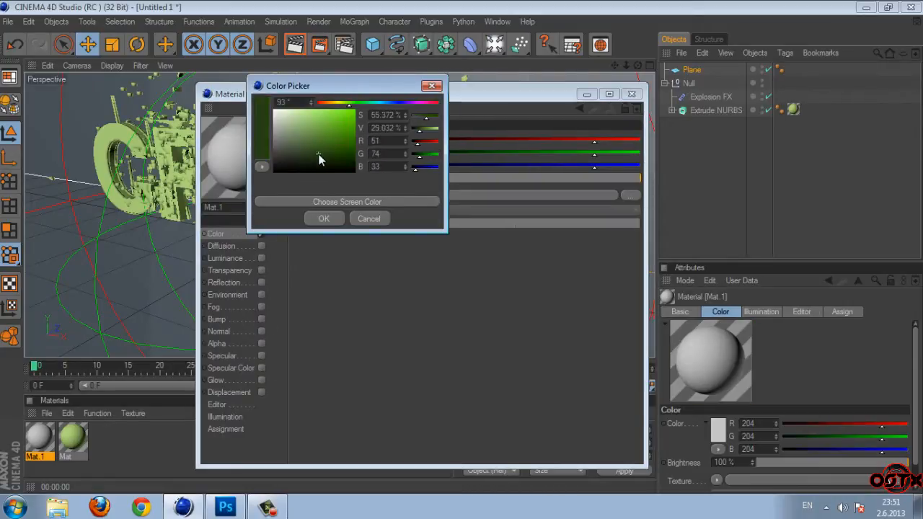
click(320, 143)
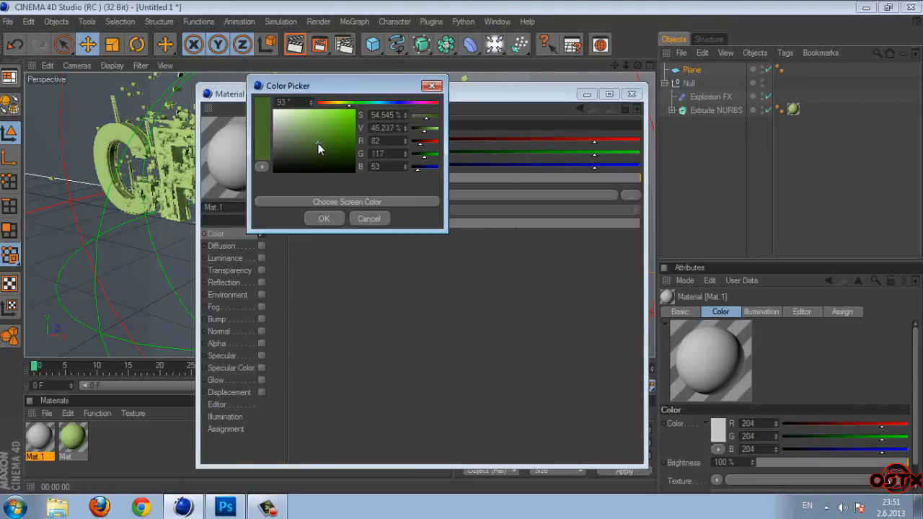
click(323, 219)
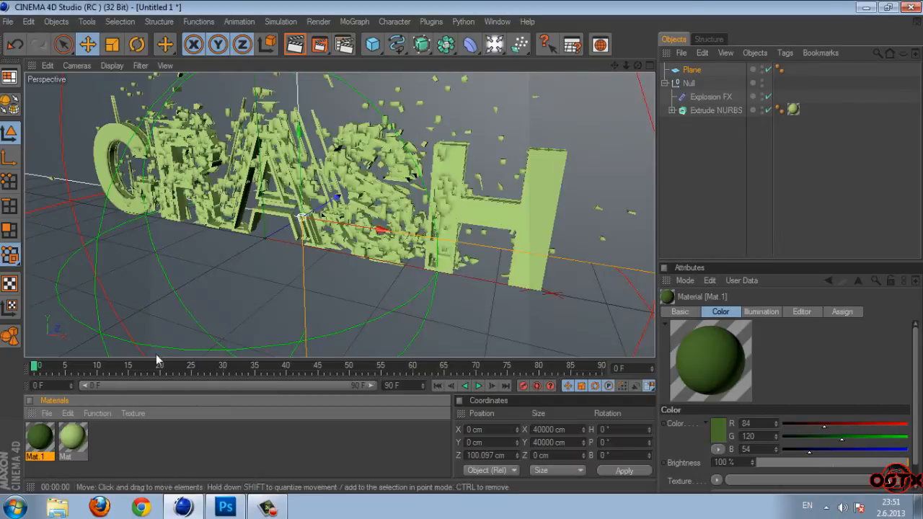
click(40, 442)
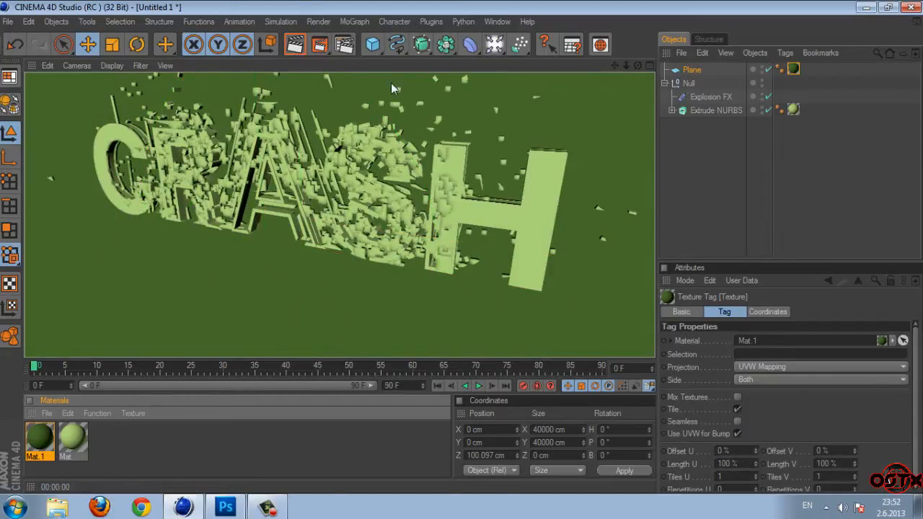
mouse_move(285, 358)
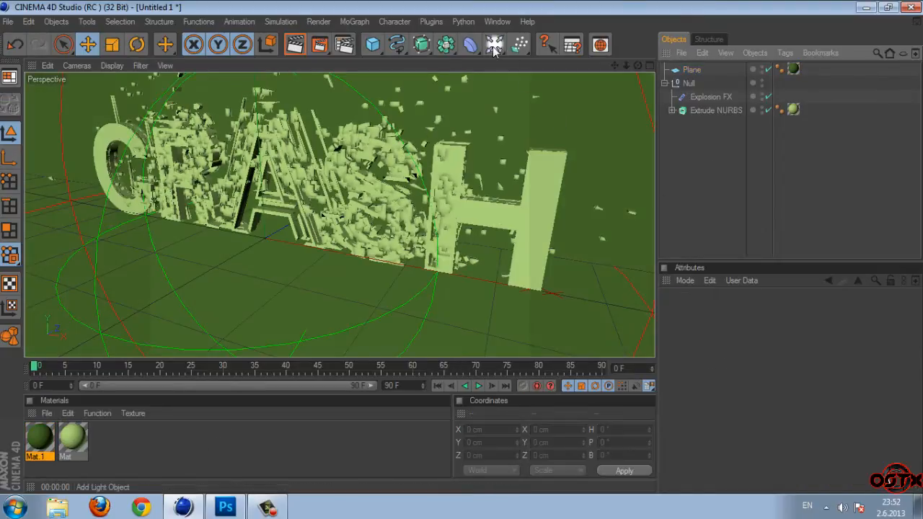
- Add an area light with soft shadow maps and intensity lowered below 100 percent
click(493, 41)
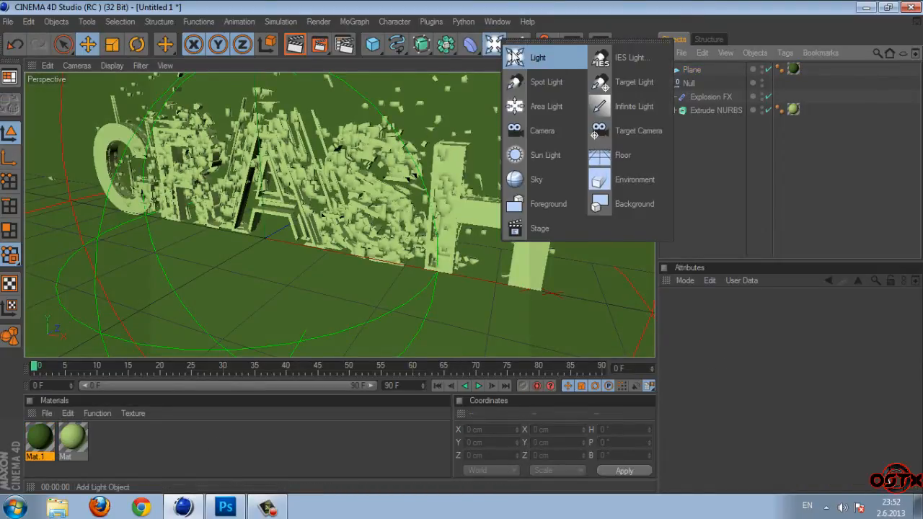
click(543, 56)
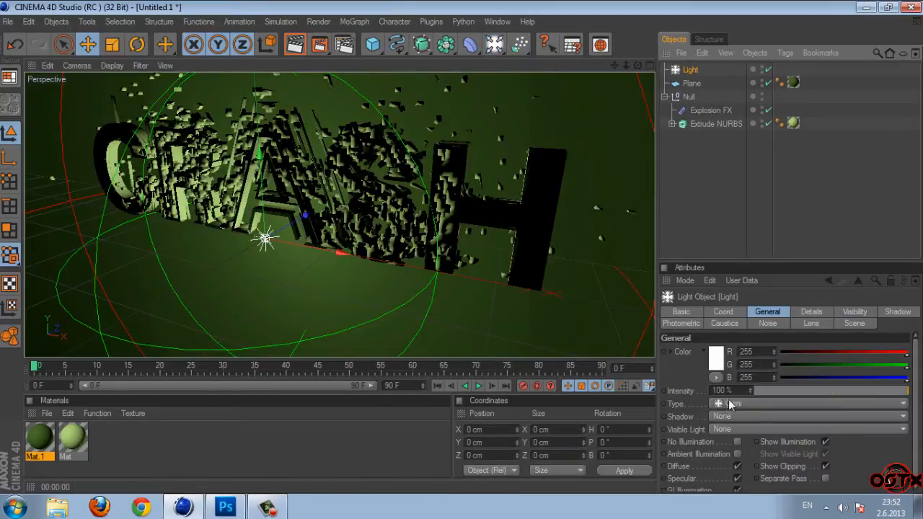
click(808, 404)
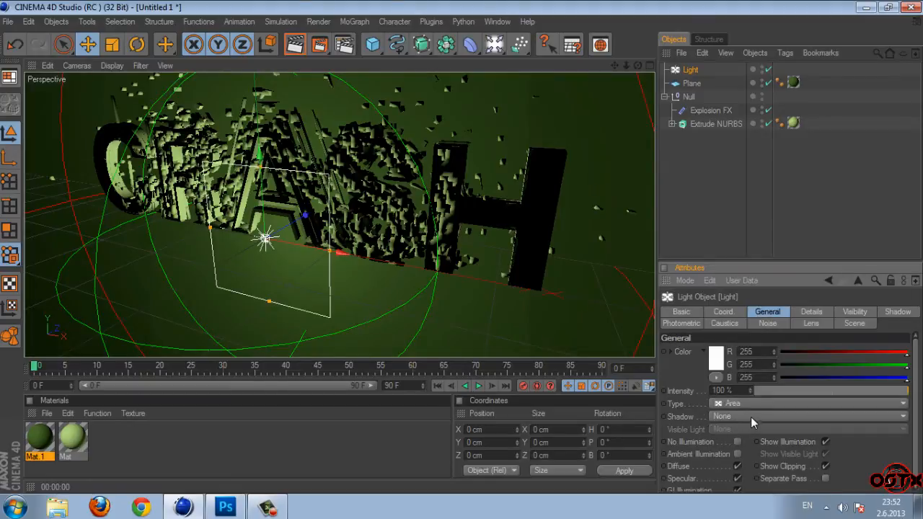
click(808, 415)
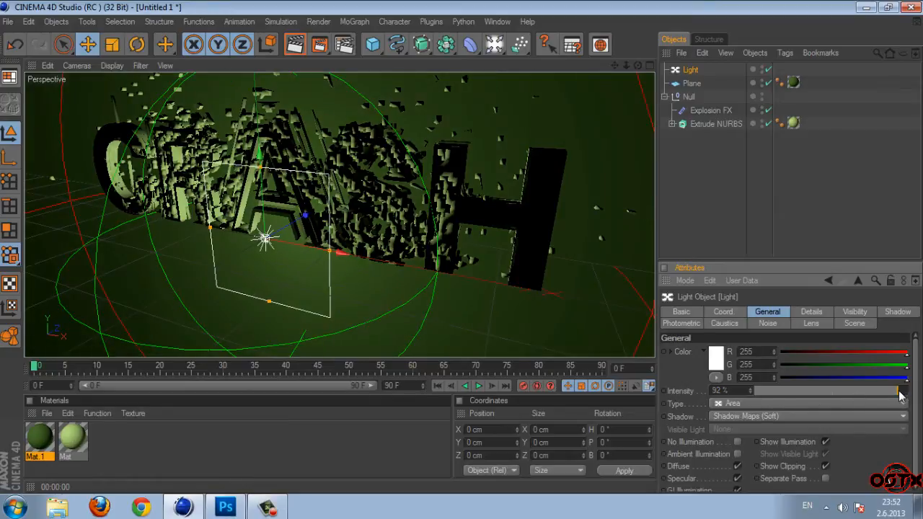
drag(897, 389, 901, 390)
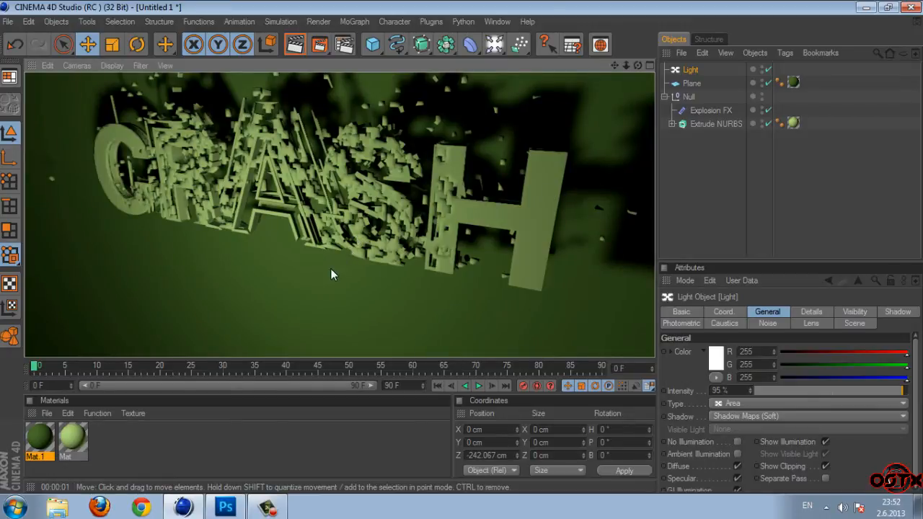
- Reselect the light beside the plane and render the view to check the shadows on the green plane
click(692, 82)
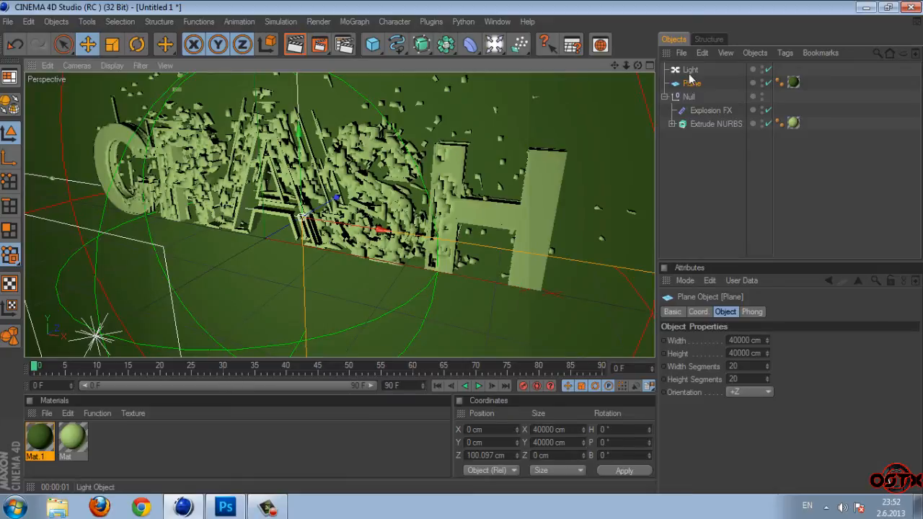
click(691, 70)
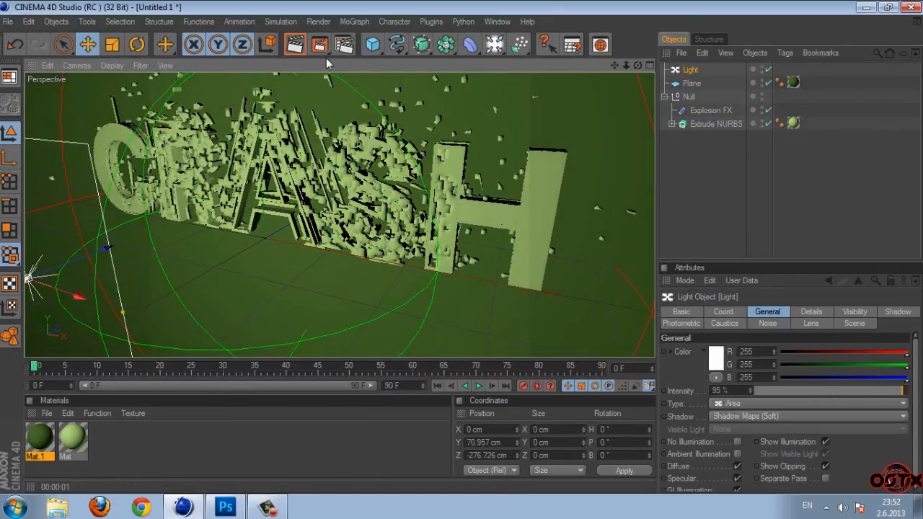
click(288, 45)
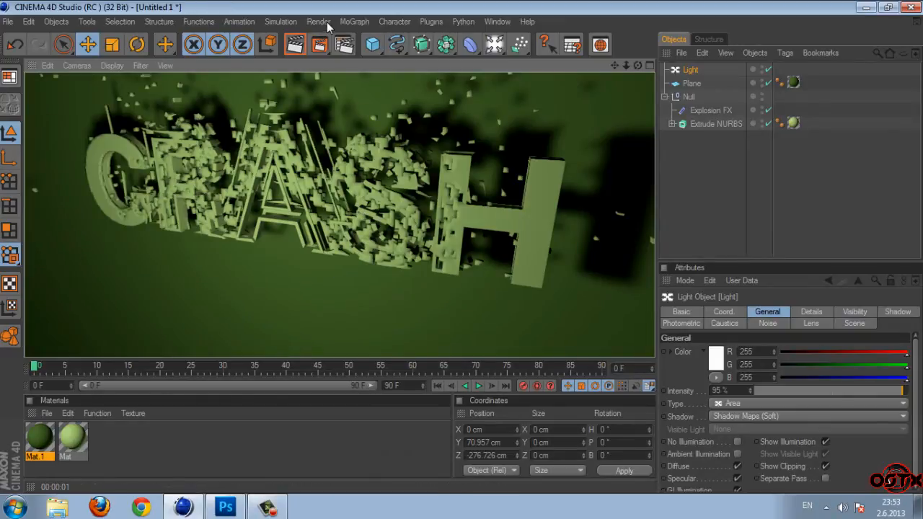
- Set the render output size to 2560×1600 in Render Settings
click(319, 21)
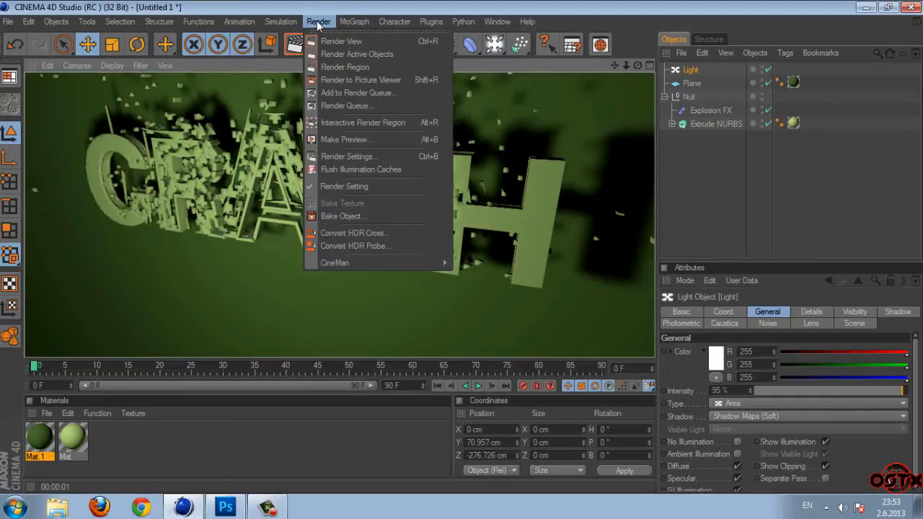
click(349, 156)
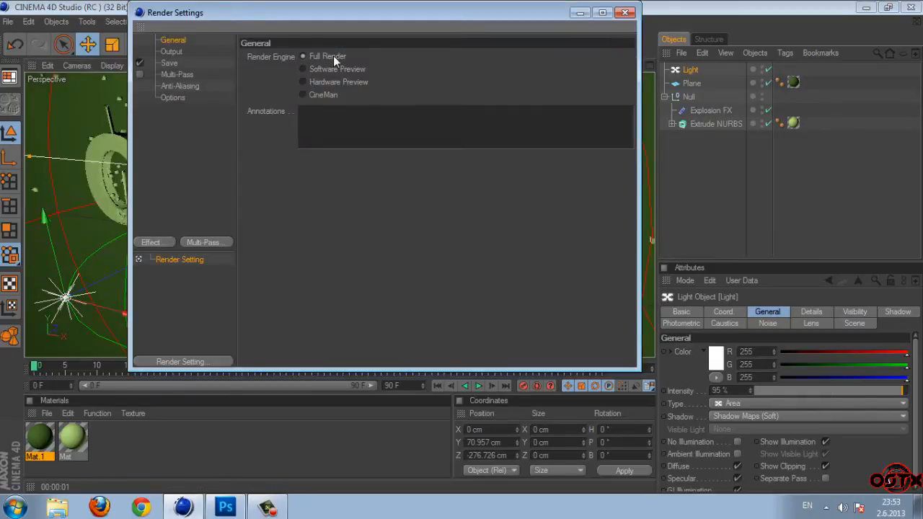
click(172, 52)
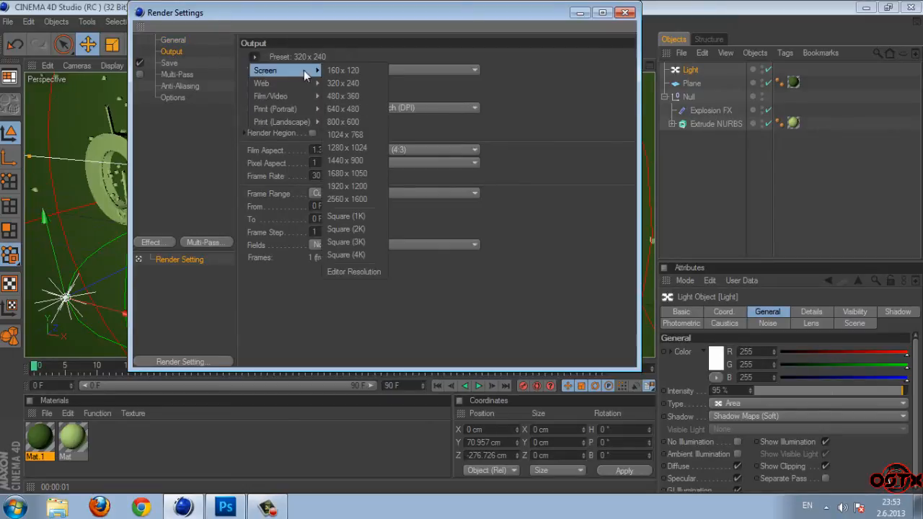
click(348, 199)
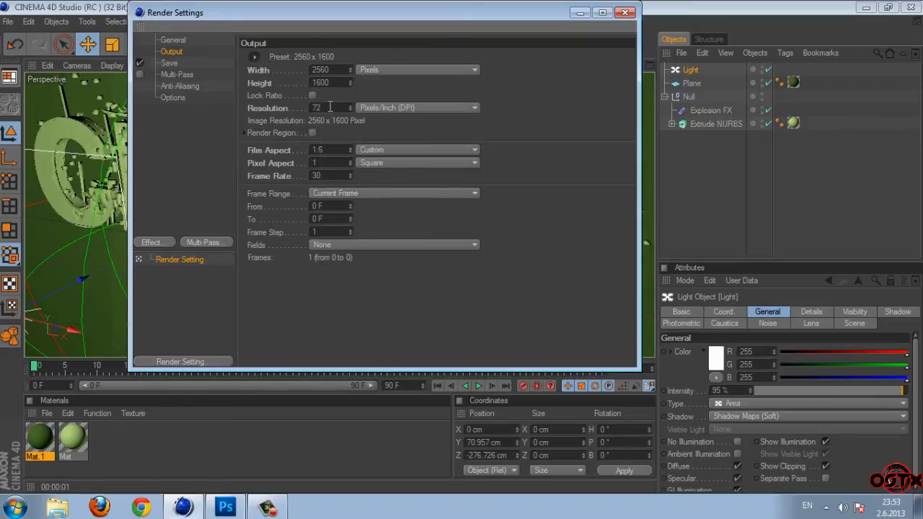
- Save the render as a JPEG named crash on the desktop and add ambient occlusion
click(168, 64)
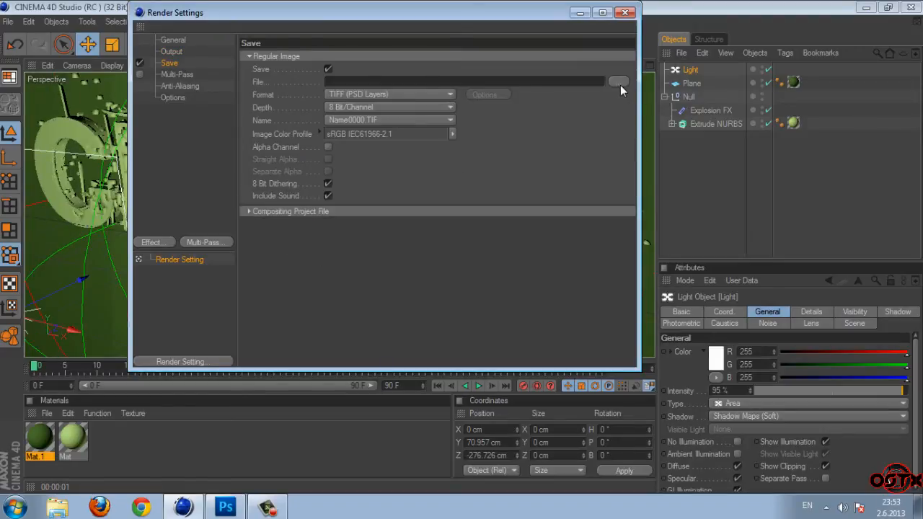
click(618, 81)
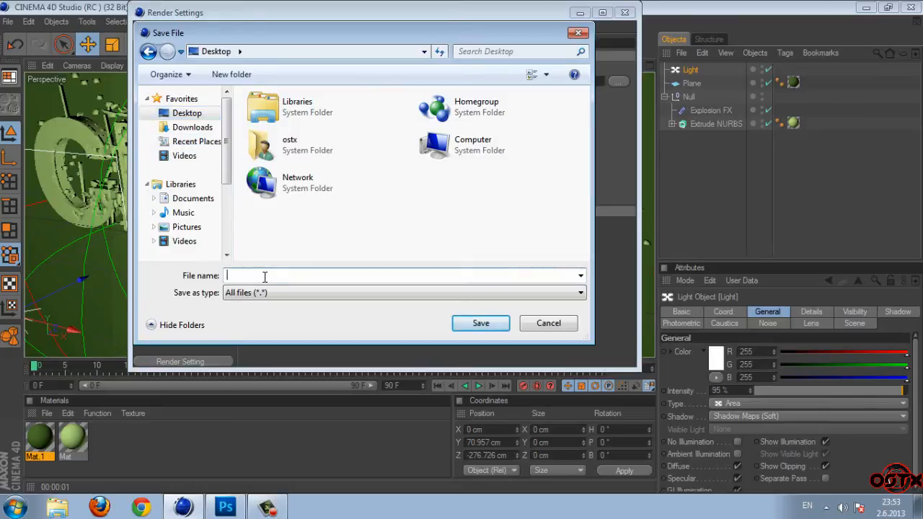
text(crash)
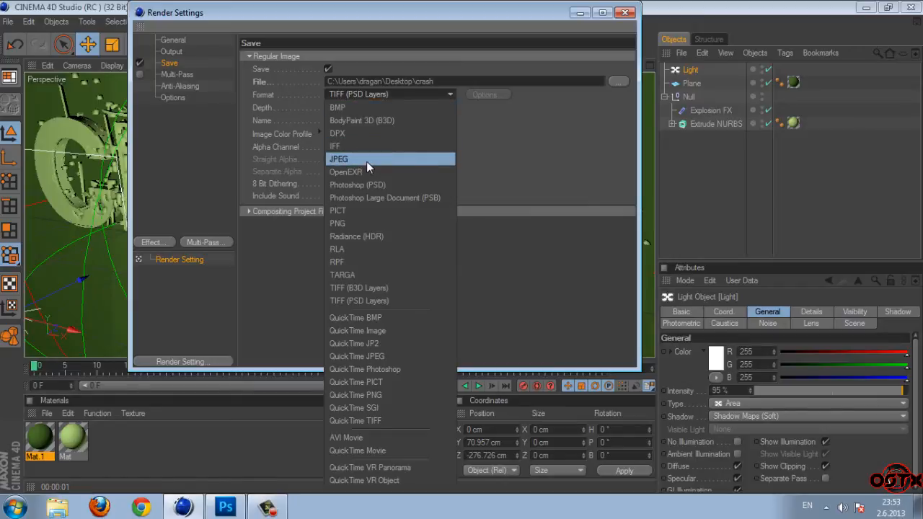
click(176, 75)
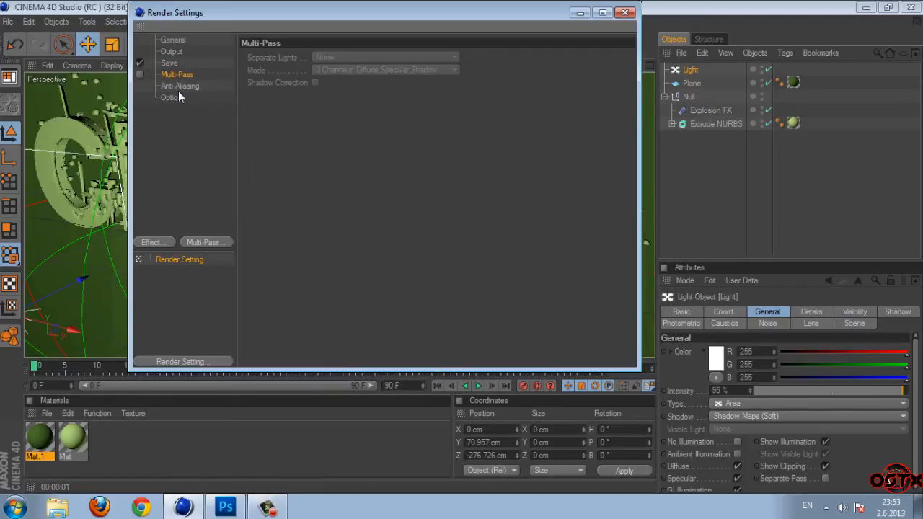
click(153, 243)
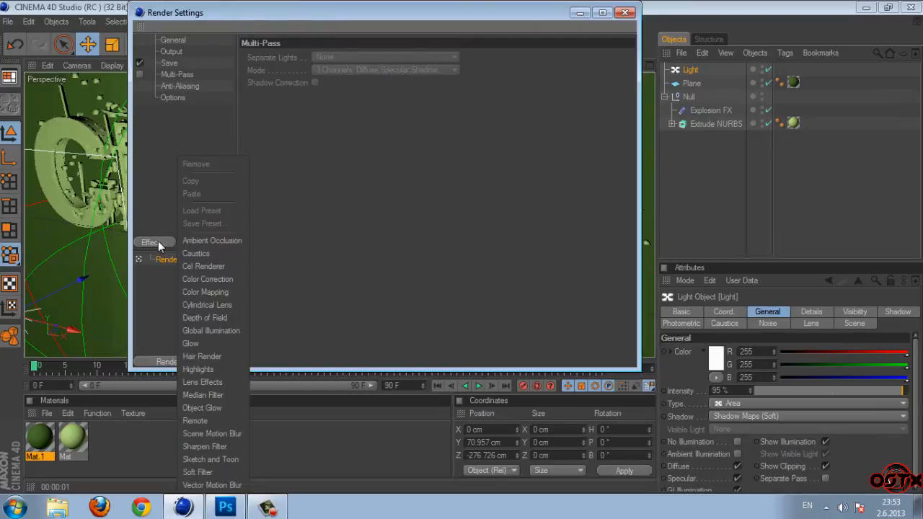
mouse_move(224, 243)
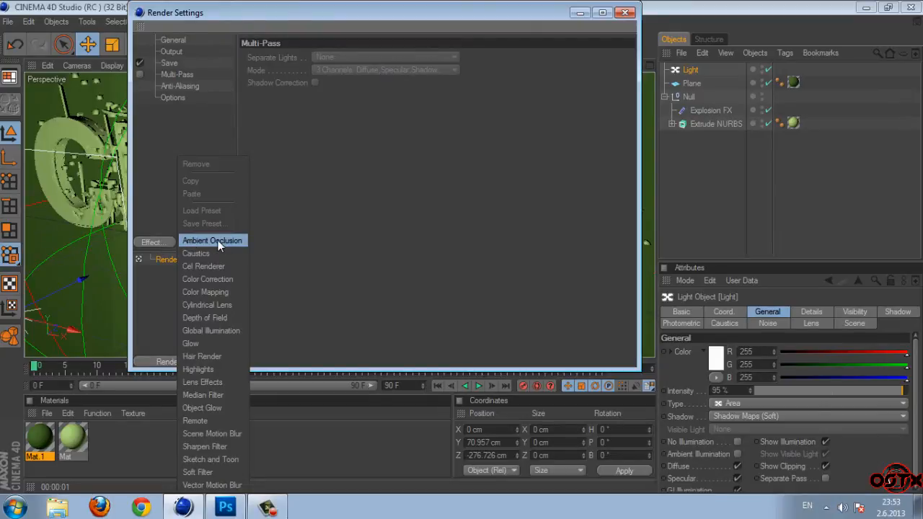
click(621, 11)
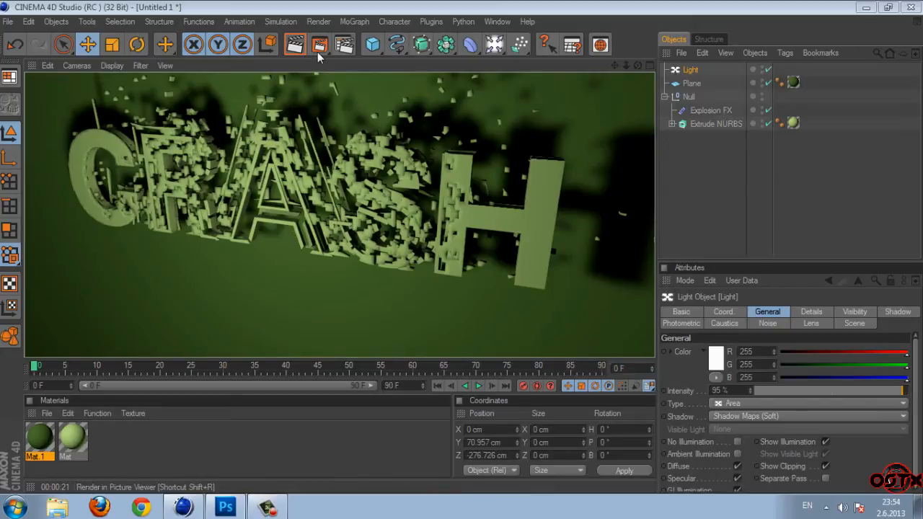
- Render the final image to the crash file and open it with Photoshop from the desktop
click(317, 45)
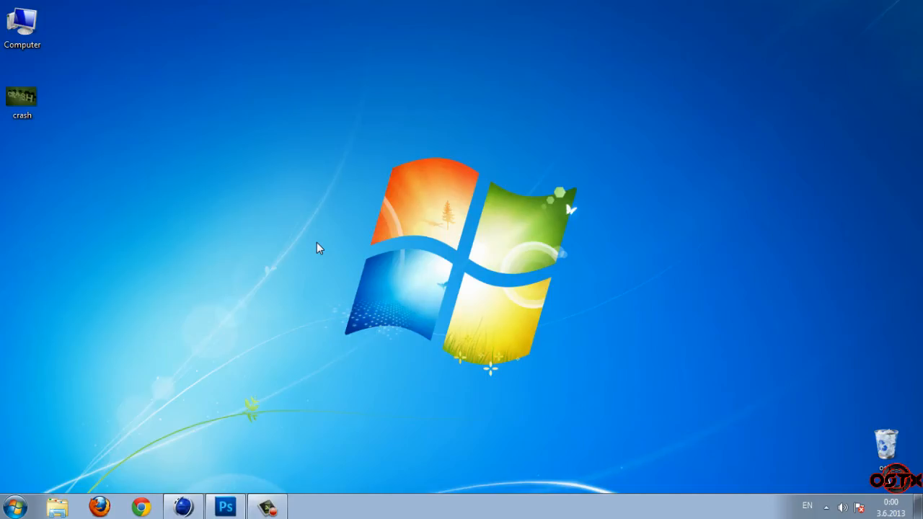
right_click(20, 95)
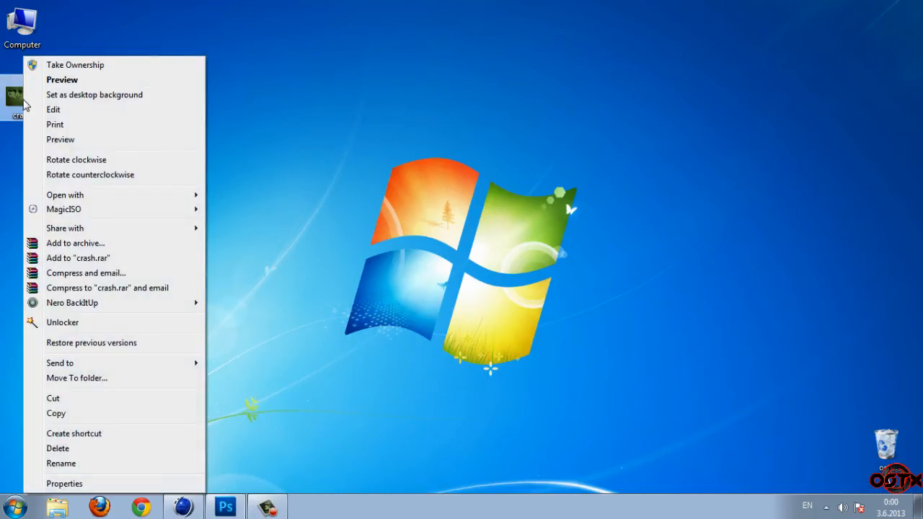
click(62, 80)
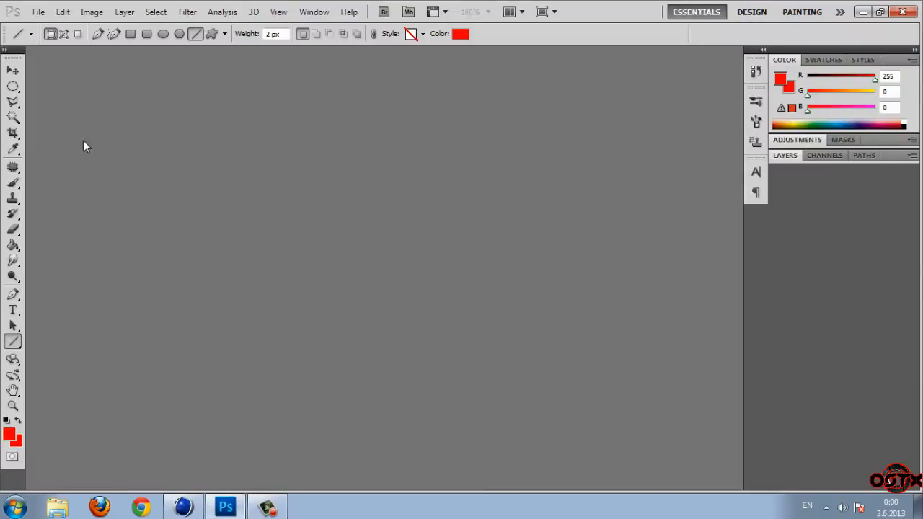
- Open the crash render in Photoshop and show its Layers panel
click(41, 12)
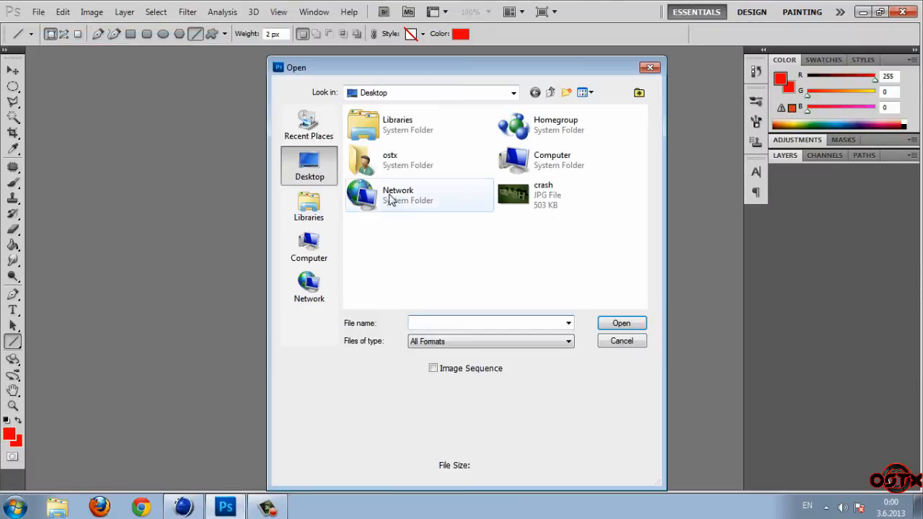
click(622, 340)
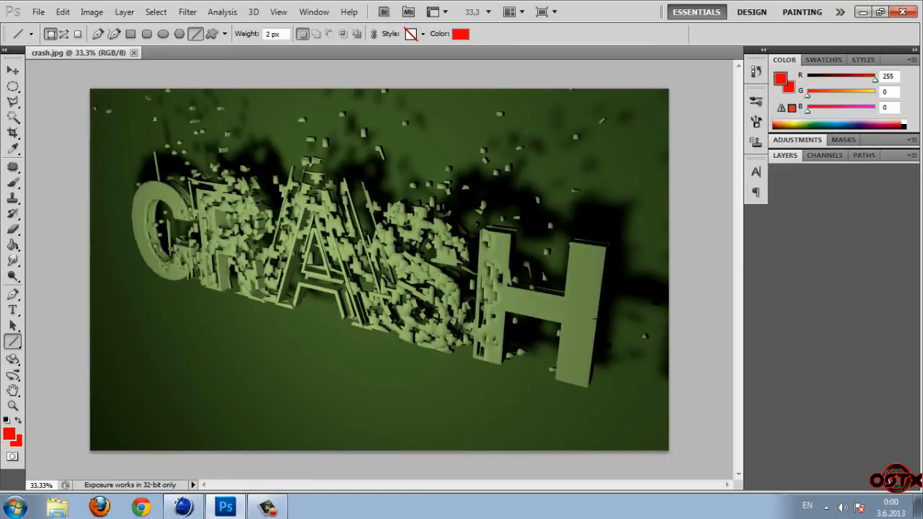
click(784, 155)
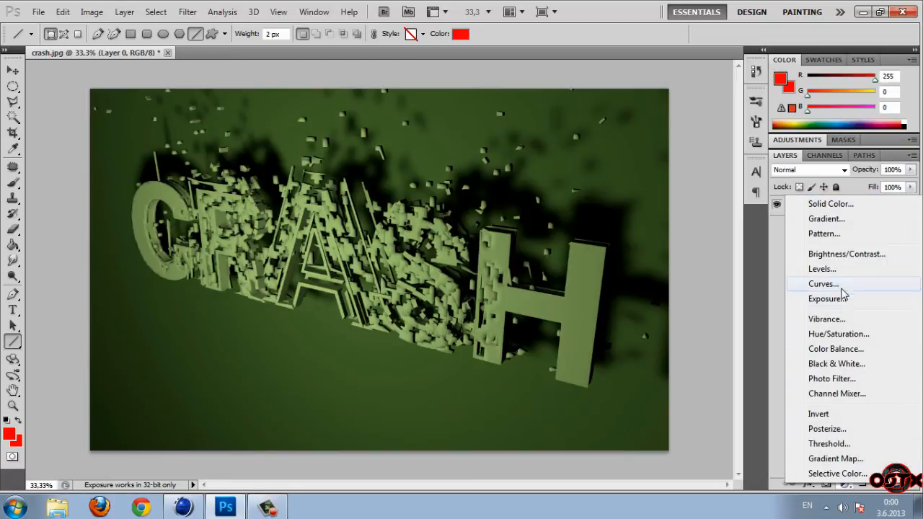
- Add a Curves adjustment and shape an S-curve raising highlights and lowering midtones
click(817, 282)
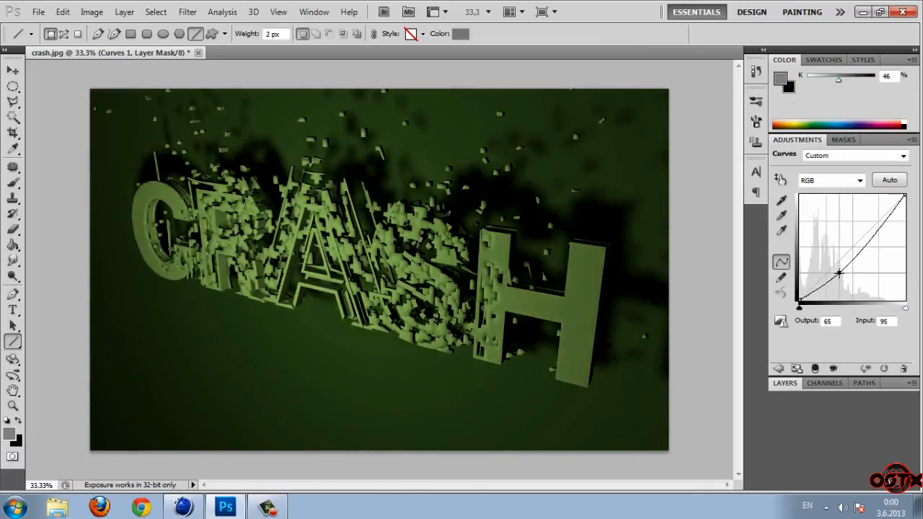
drag(839, 274, 874, 233)
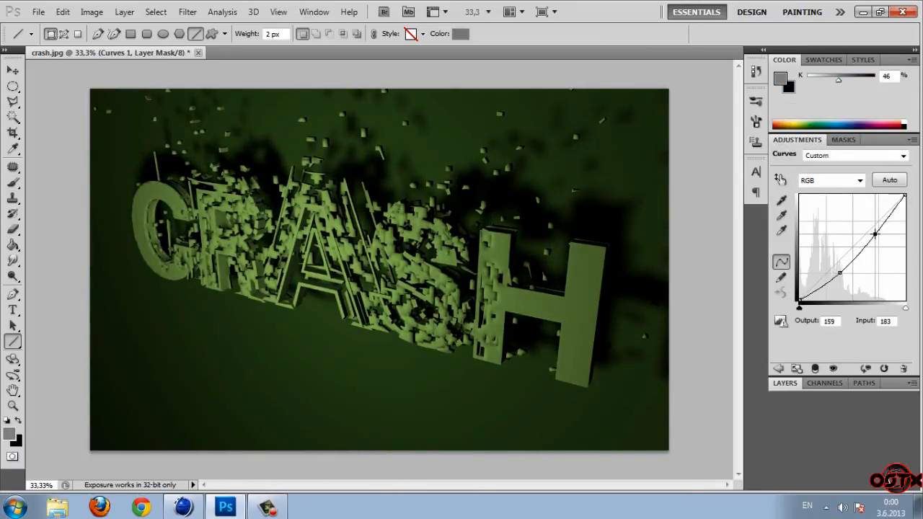
drag(874, 232, 840, 273)
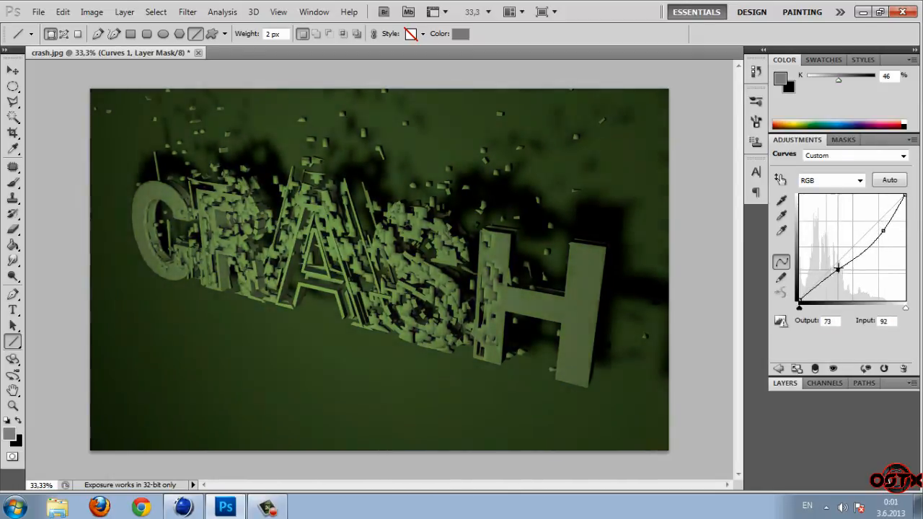
drag(838, 270, 842, 274)
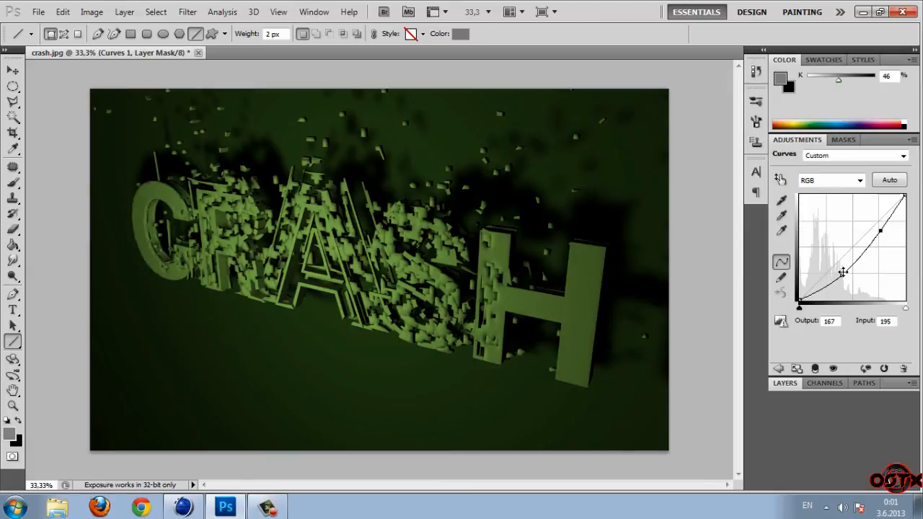
drag(844, 271, 835, 277)
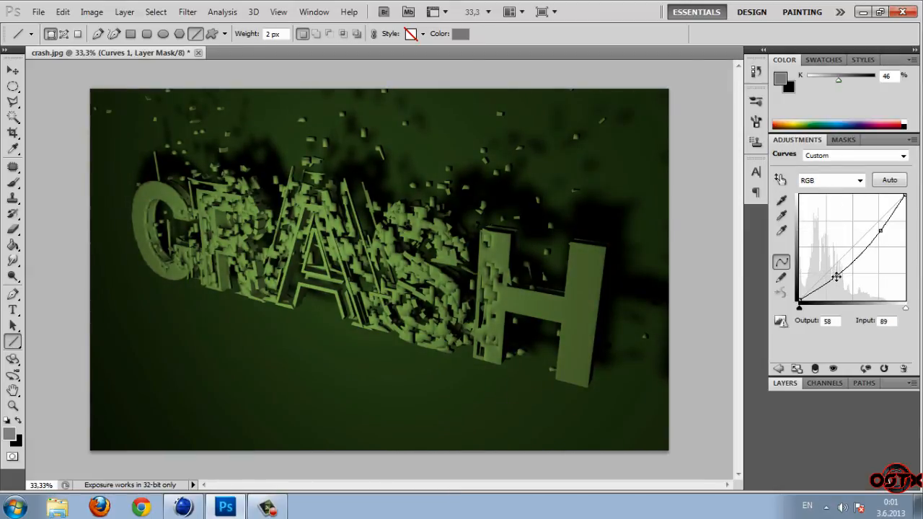
- Pull the darkest curve points down to deepen the shadows, then return to the layers
drag(836, 277, 848, 277)
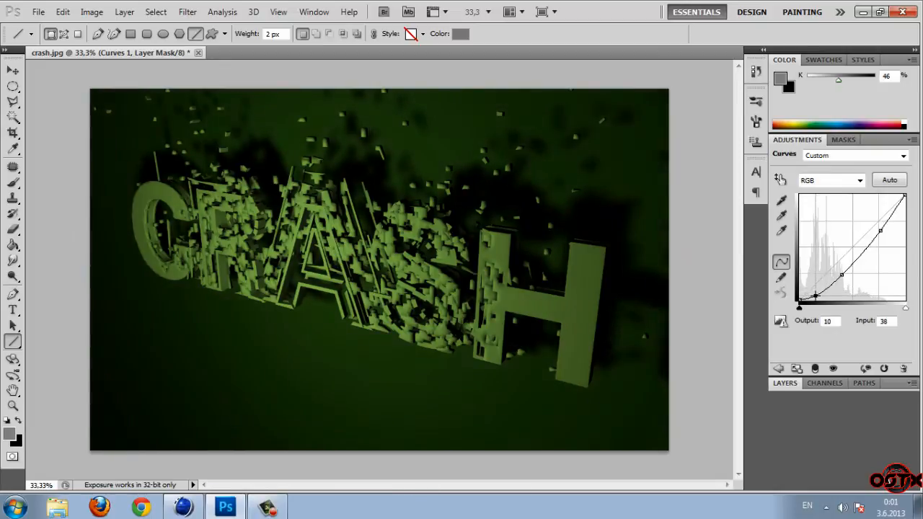
drag(815, 295, 811, 295)
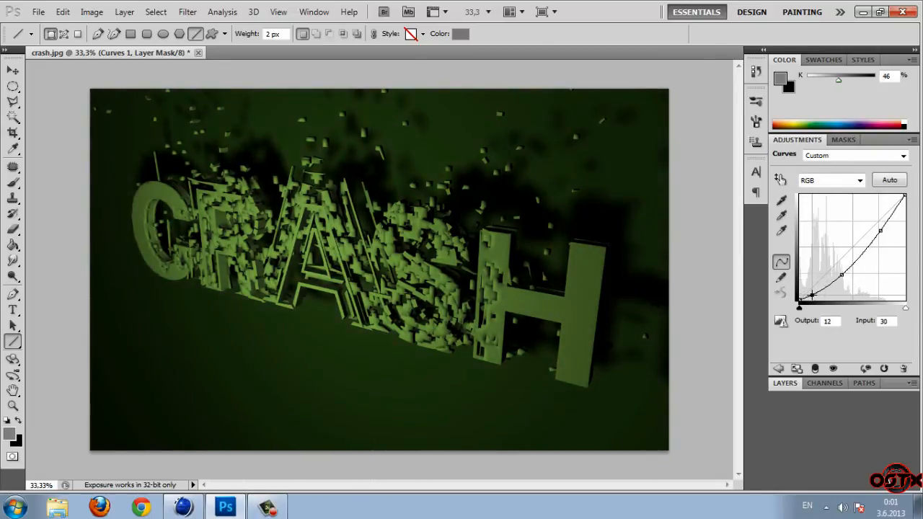
drag(813, 295, 813, 302)
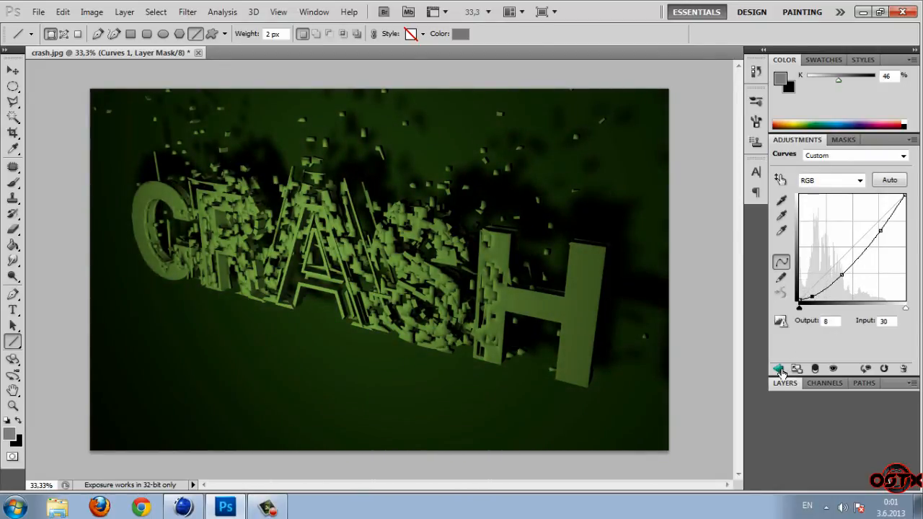
click(779, 369)
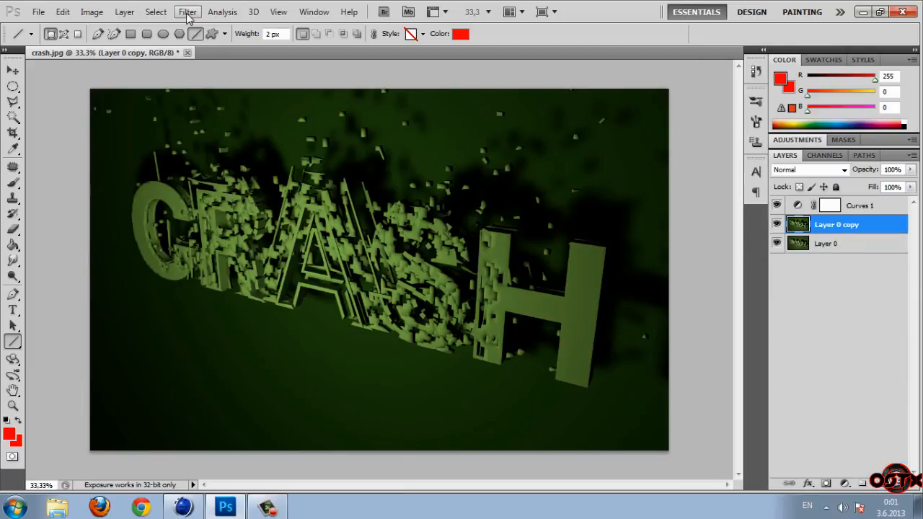
- Apply a Gaussian Blur filter to the duplicated Layer 0 copy
click(188, 11)
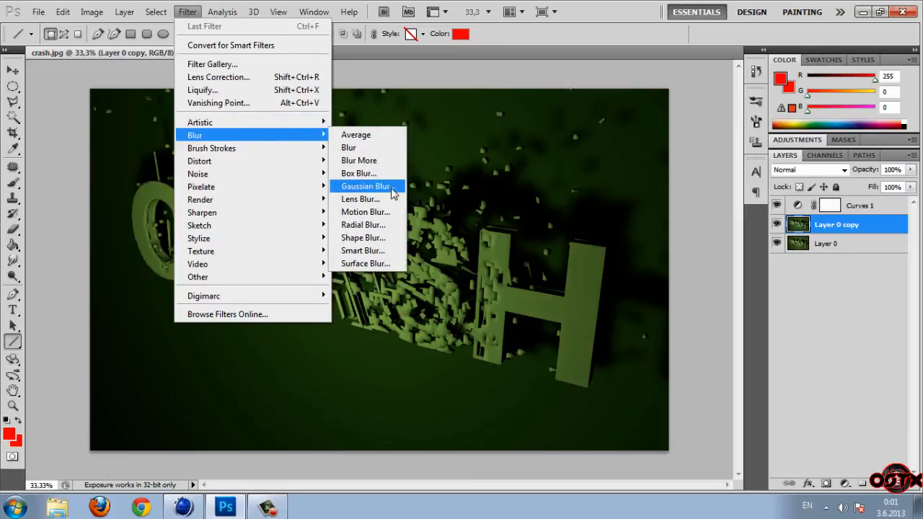
click(364, 186)
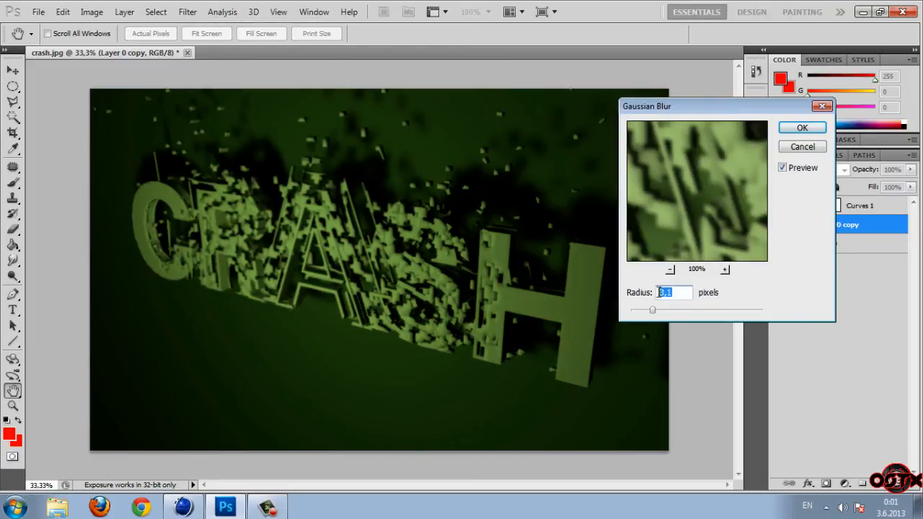
click(802, 127)
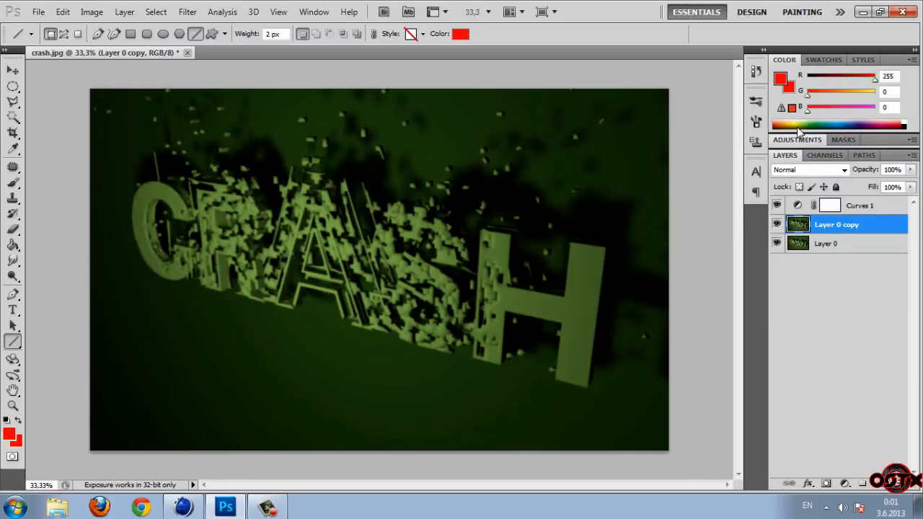
click(13, 92)
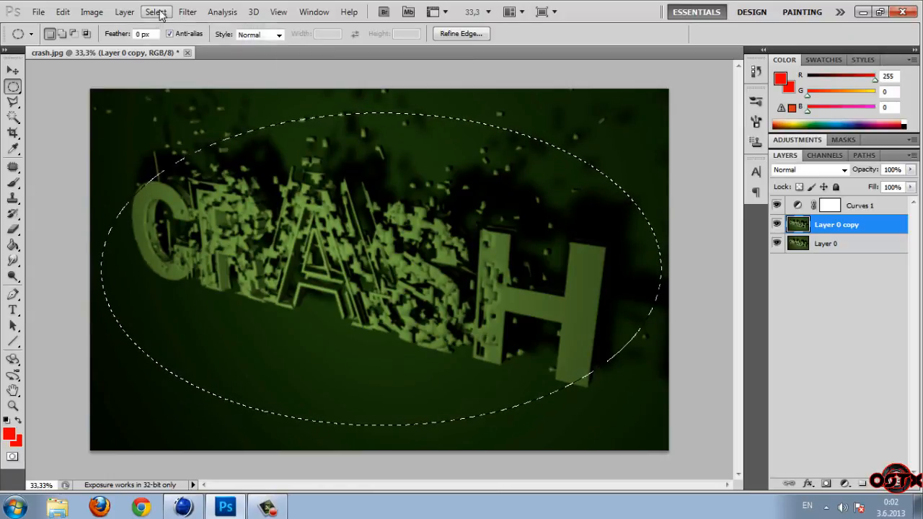
- Feather the elliptical selection by 75 pixels
click(156, 11)
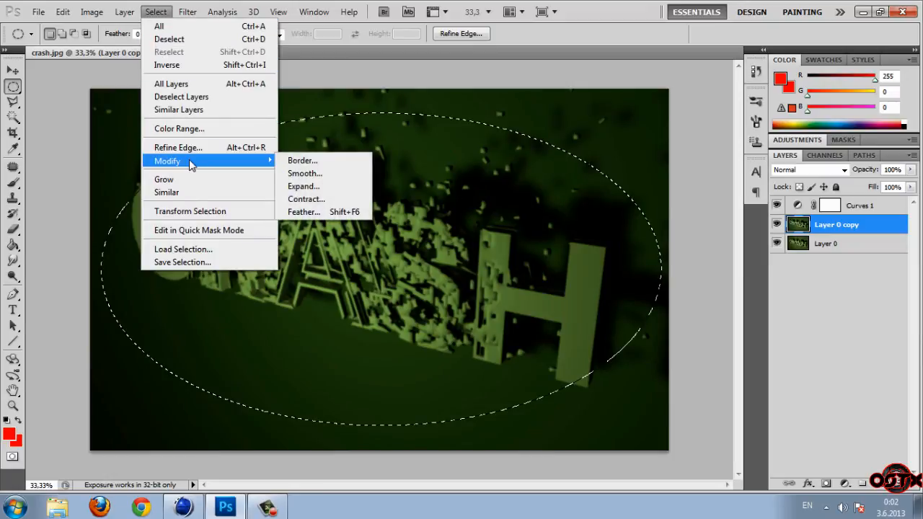
click(303, 210)
text(75)
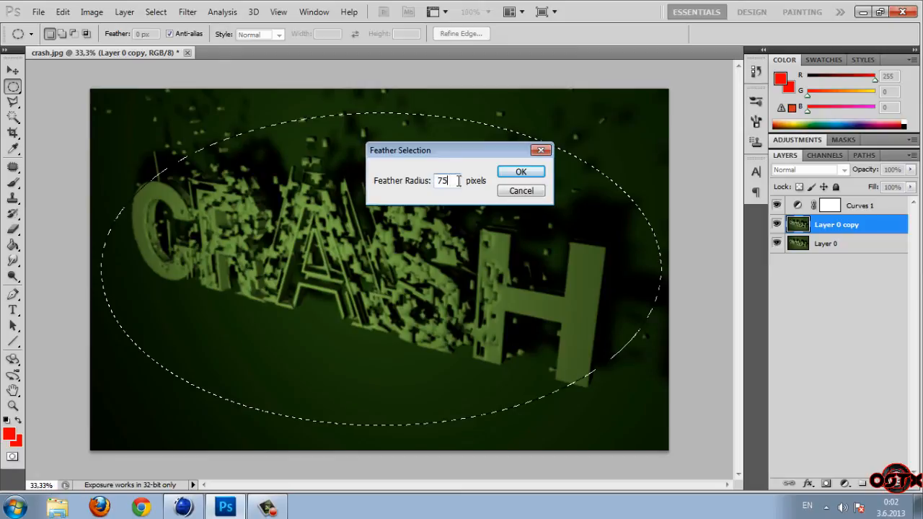
click(521, 170)
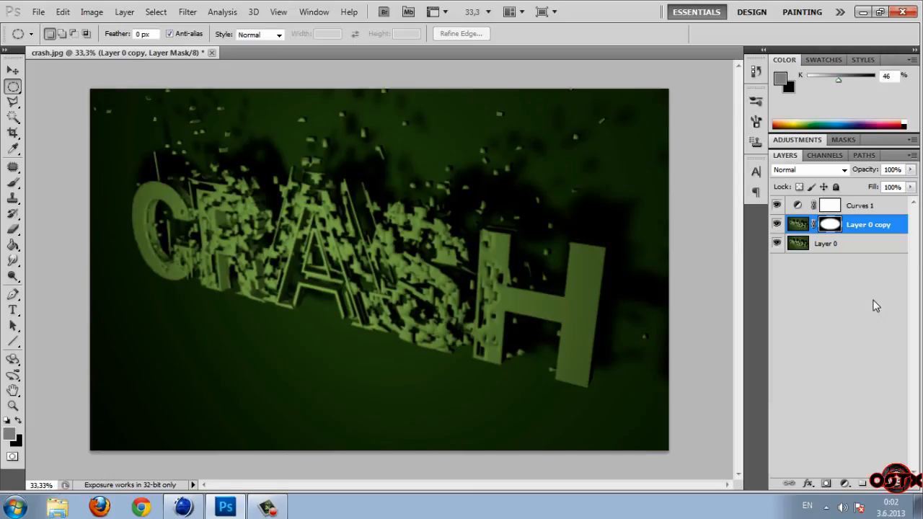
- Invert the ellipse layer mask with Ctrl+I so the blur shows only around the edges
key(ctrl+i)
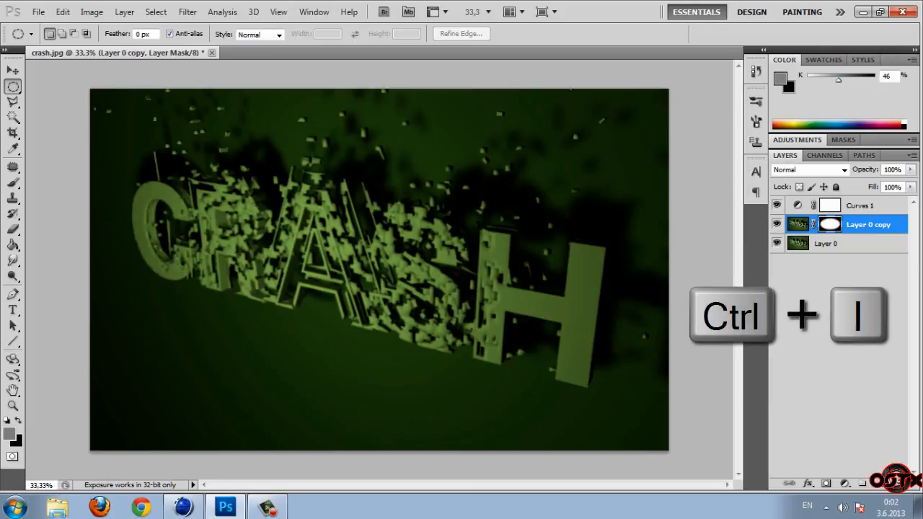
key(ctrl+i)
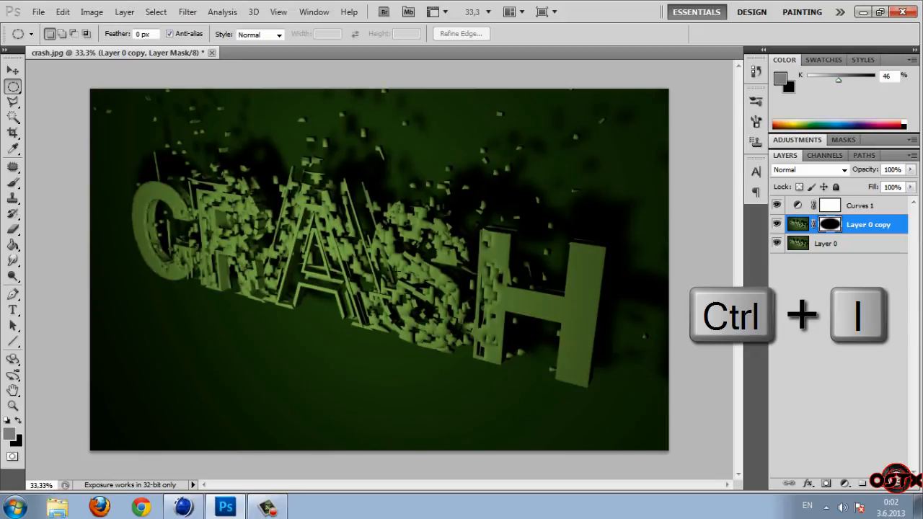
key(ctrl+i)
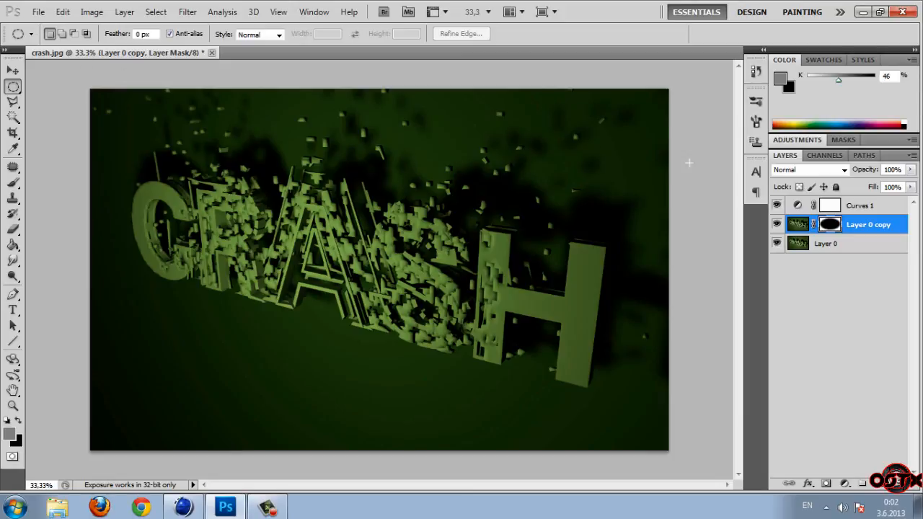
mouse_move(187, 89)
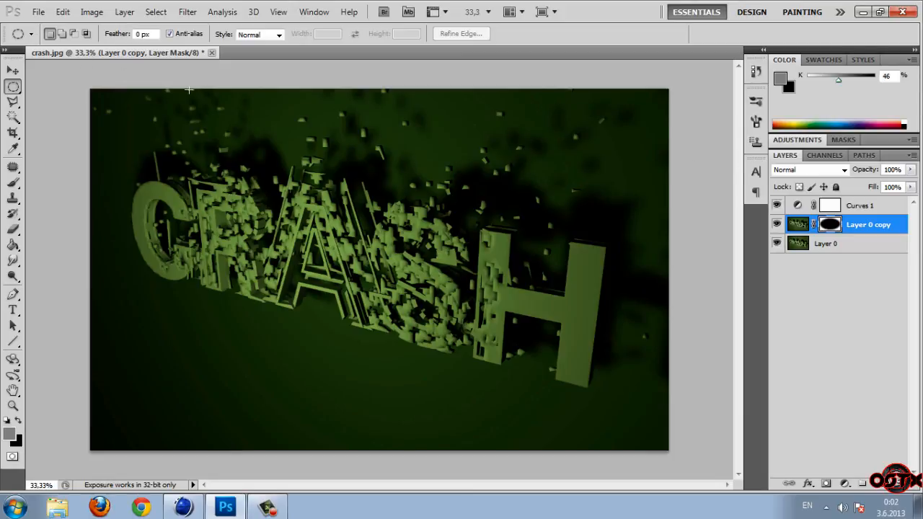
- Save the composite as a new maximum-quality JPEG named crash2
click(63, 12)
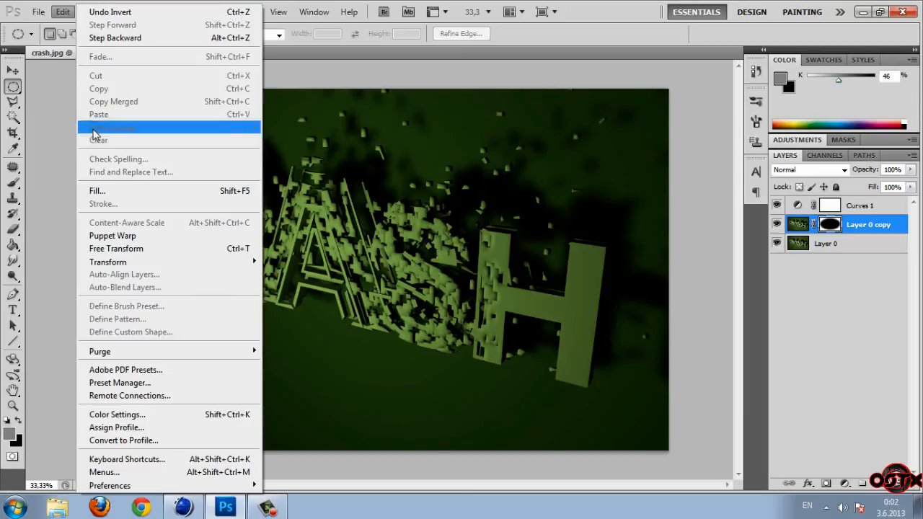
click(39, 11)
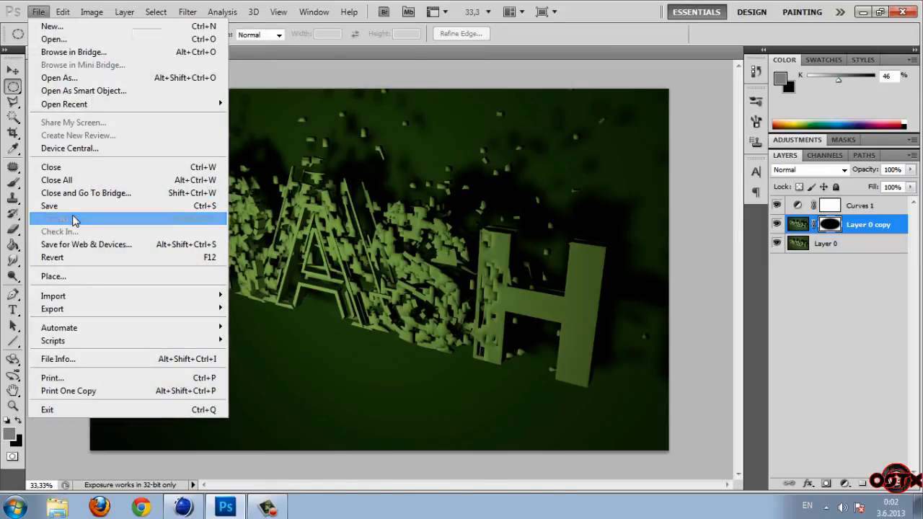
click(58, 219)
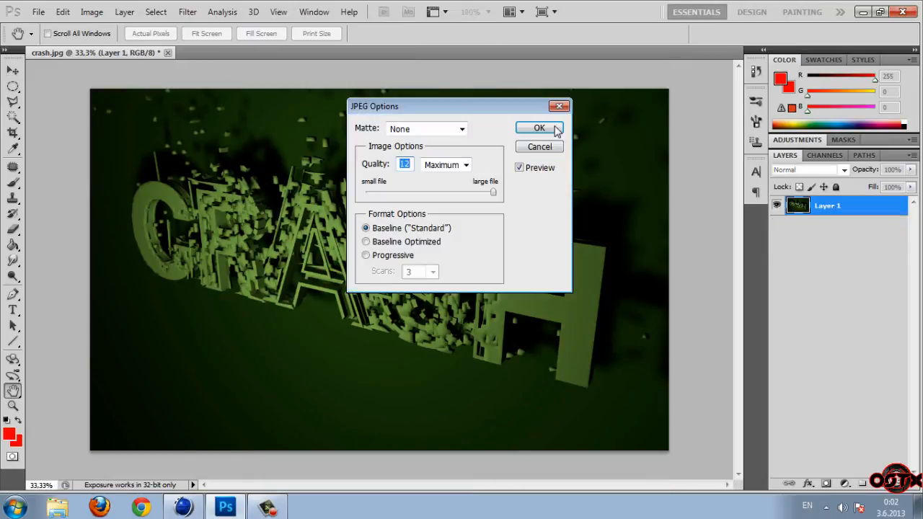
click(903, 12)
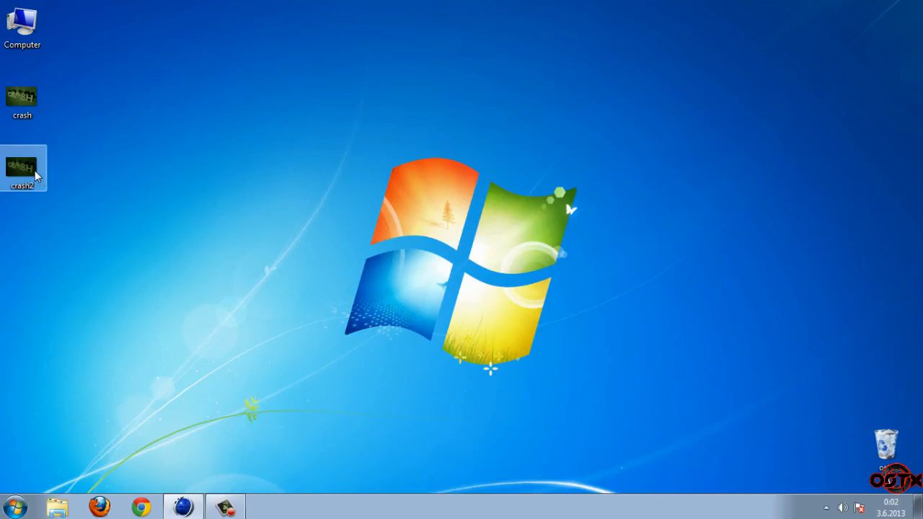
- Open crash2 from the desktop in Windows Photo Viewer to view the final render
double_click(21, 161)
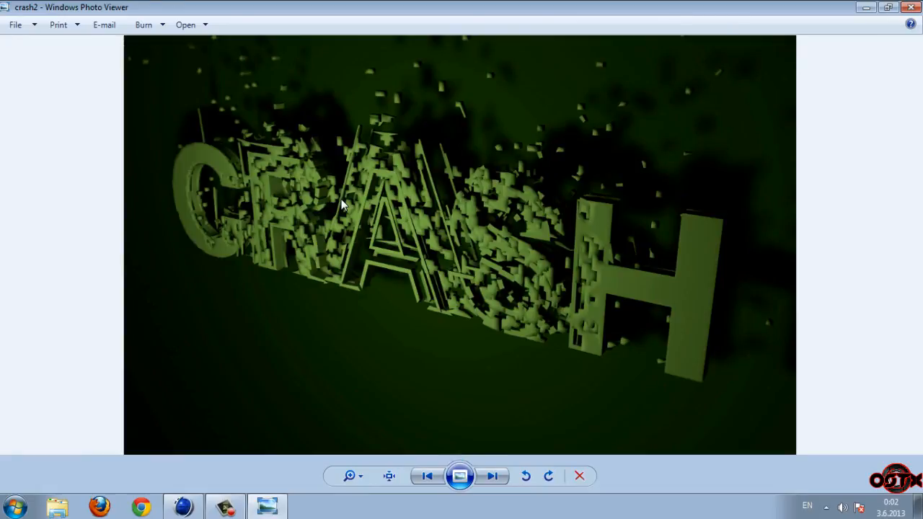